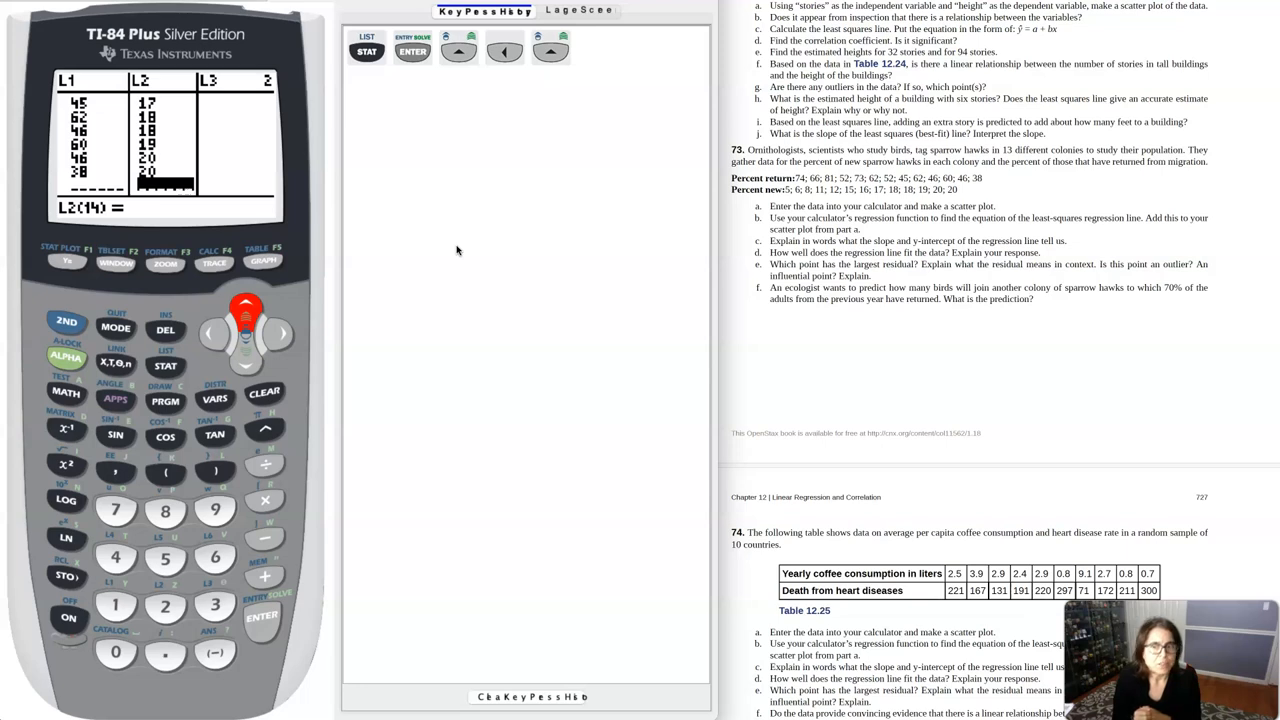
# Step: Turn on Plot1 as a scatter plot of L1 versus L2 in the STAT PLOT settings
pyautogui.click(64, 324)
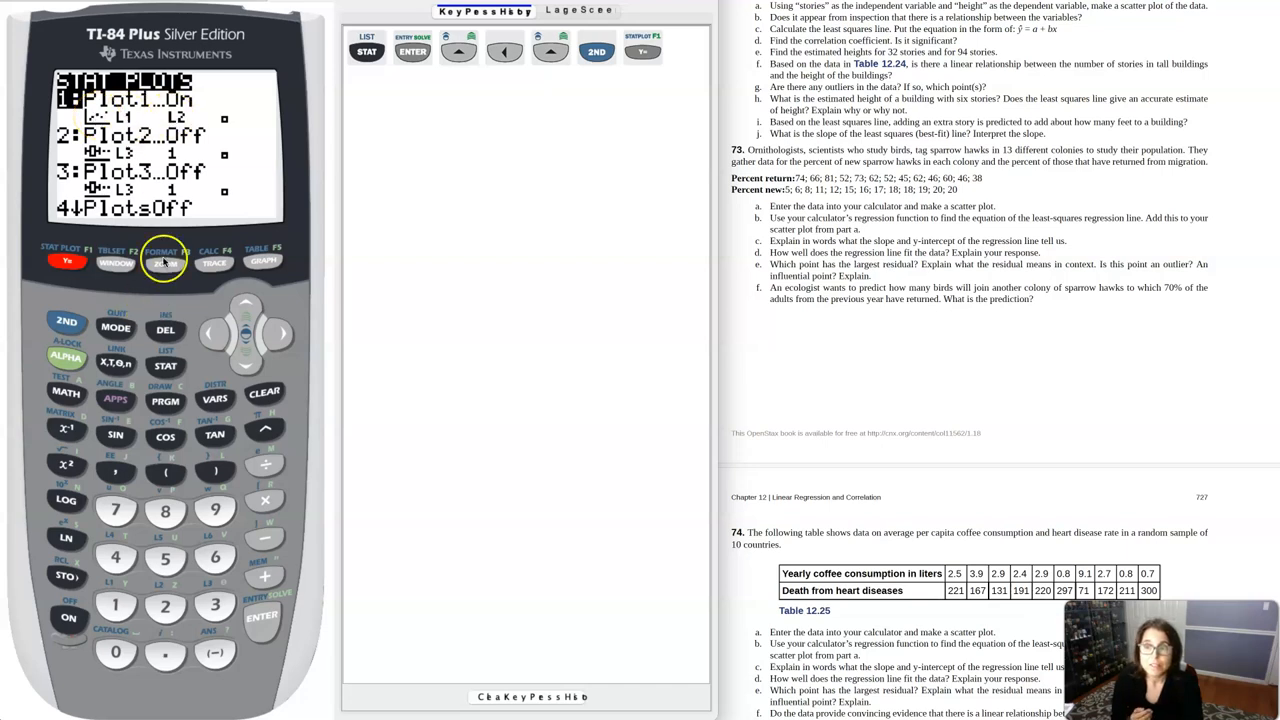
pyautogui.click(214, 512)
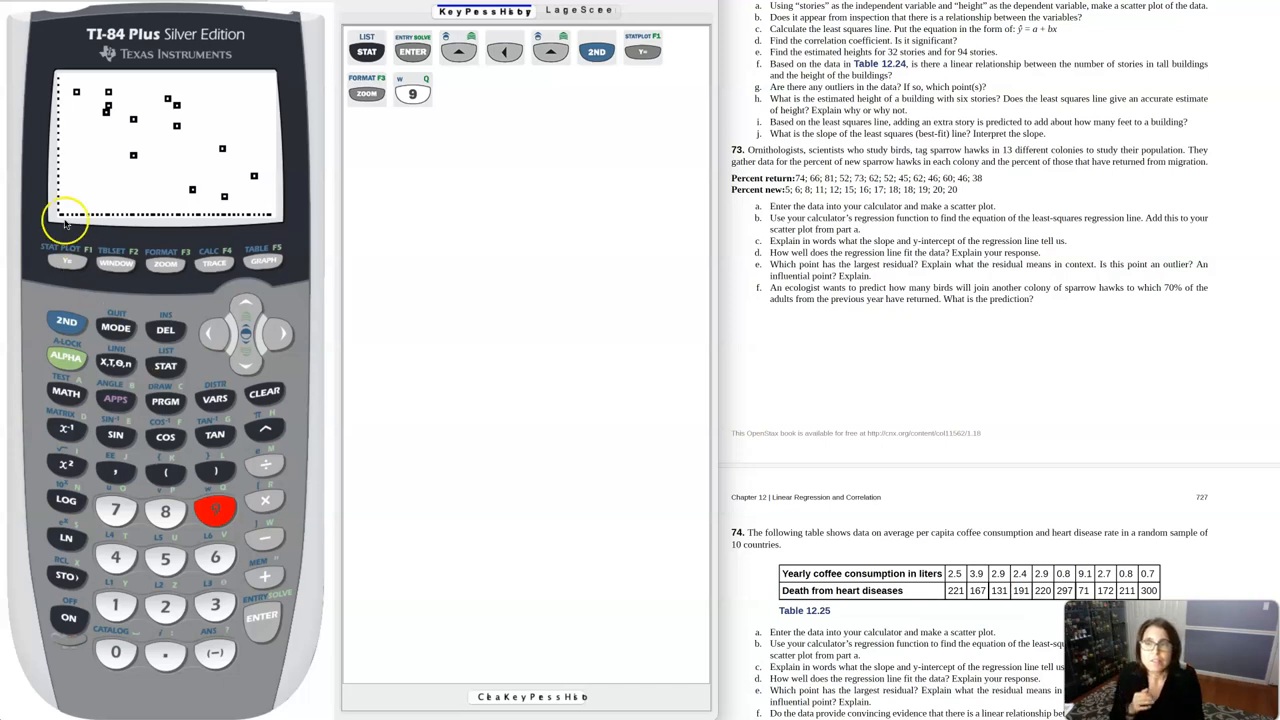
pyautogui.moveTo(62, 90)
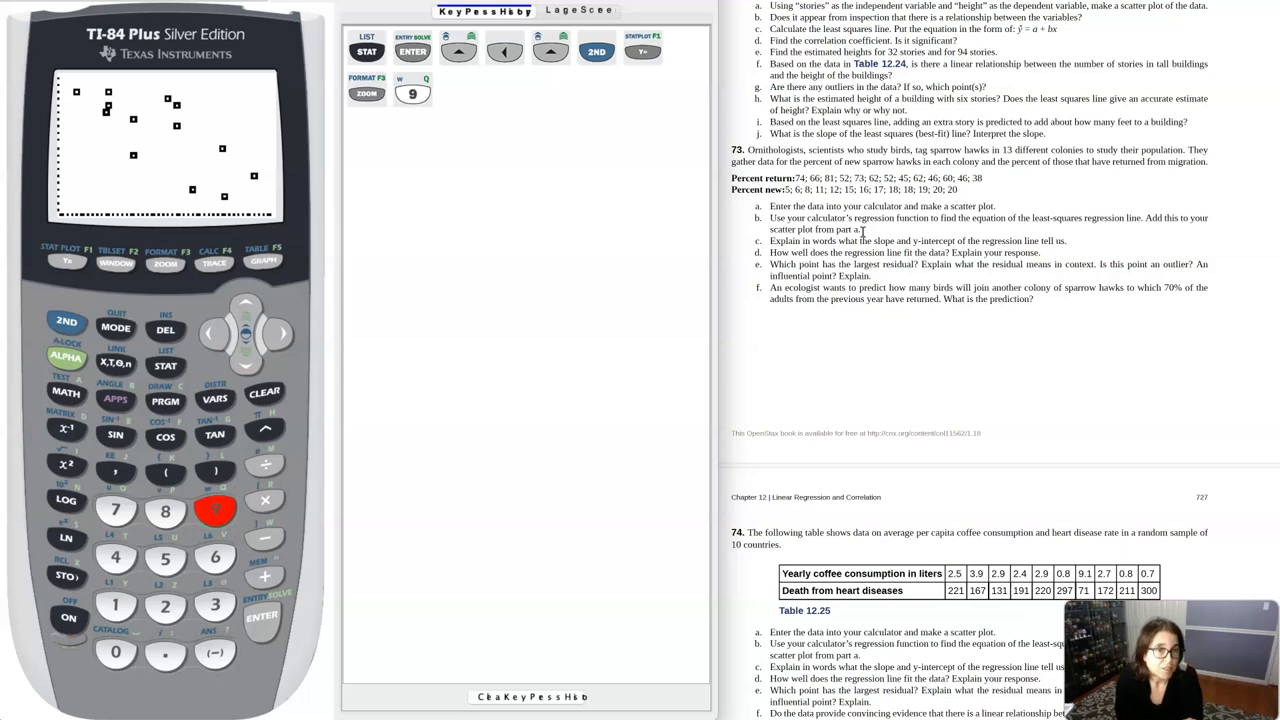
pyautogui.moveTo(328, 328)
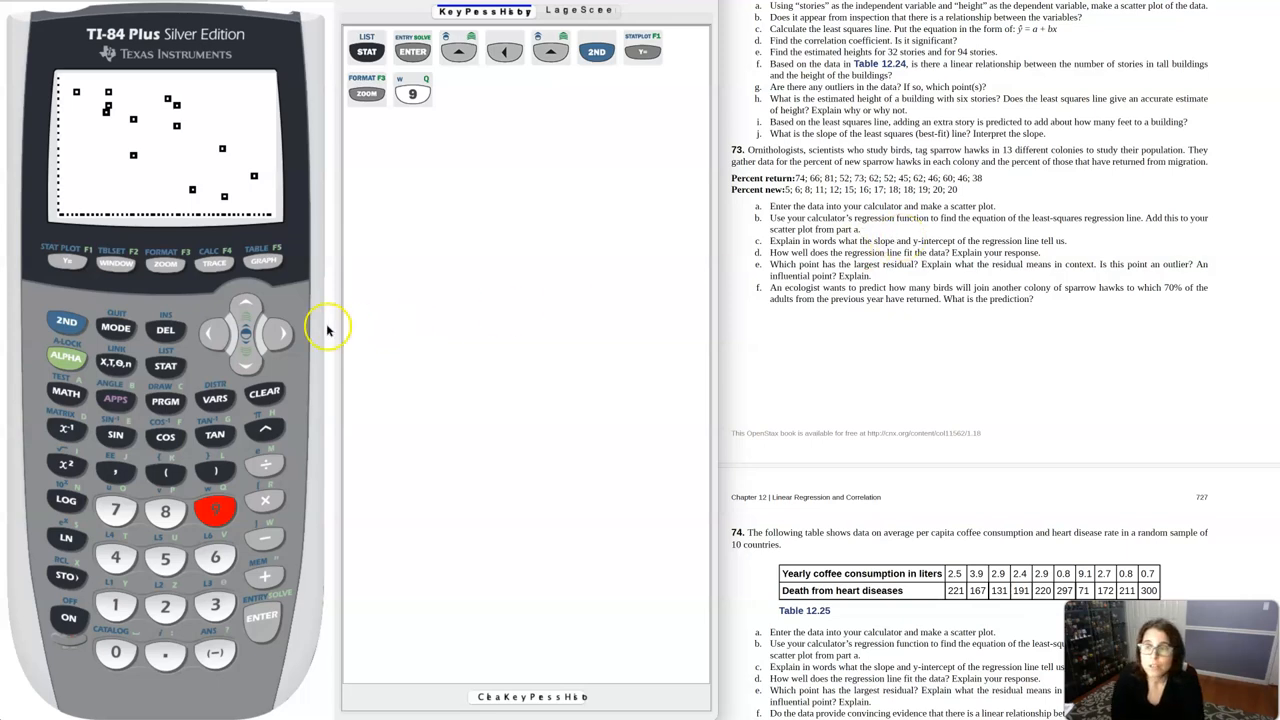
# Step: Run LinReg(a+bx) on L1, L2 storing to Y1, giving a ≈ 31.934, b ≈ −0.304, r ≈ −0.748
pyautogui.click(64, 322)
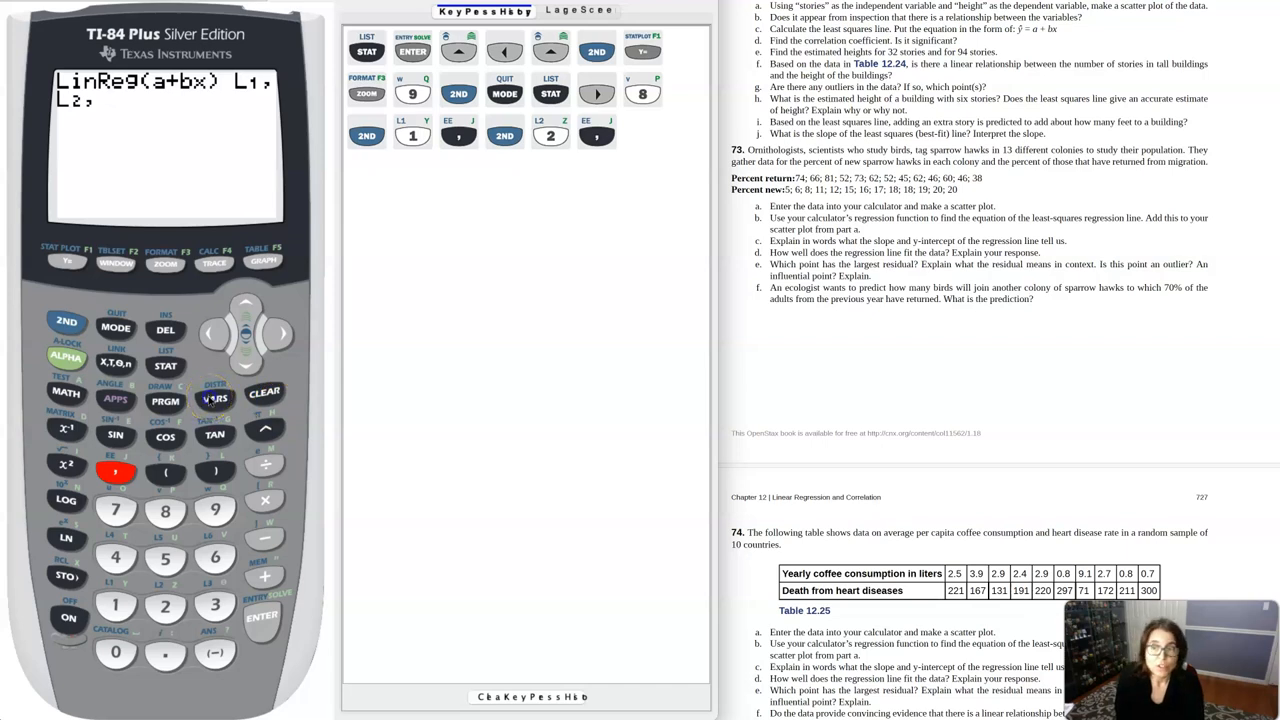
pyautogui.click(212, 398)
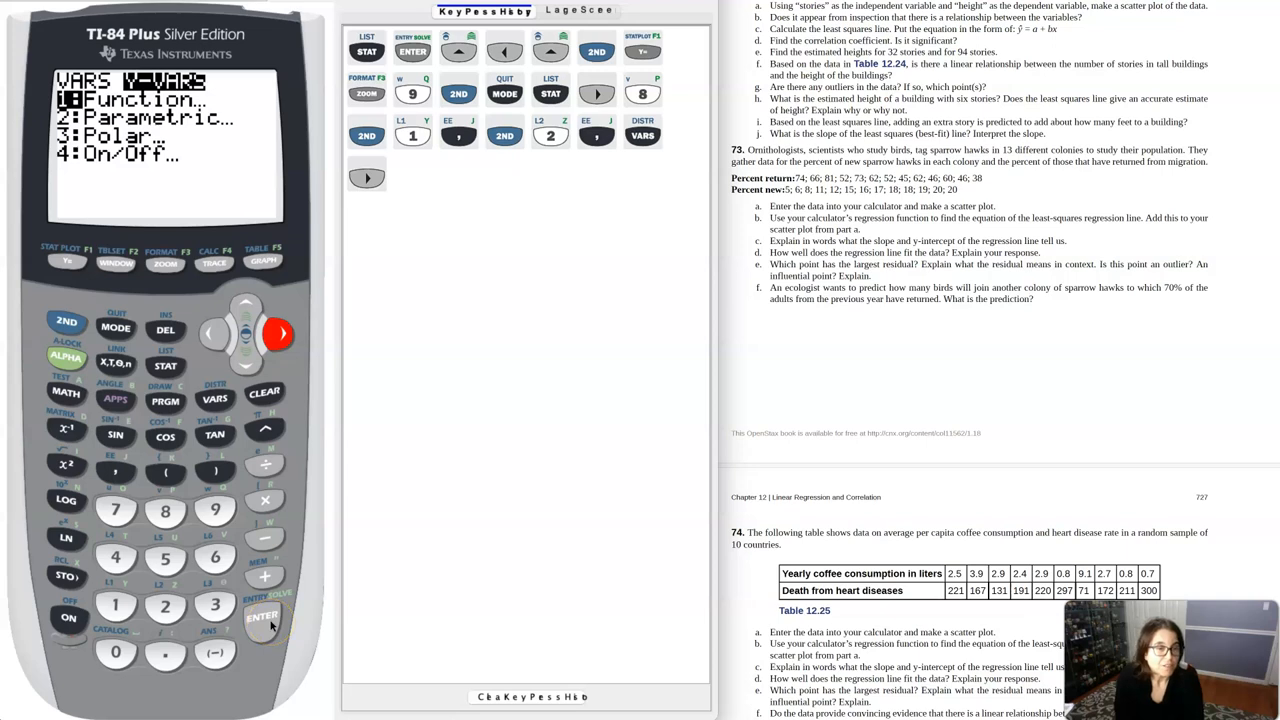
pyautogui.click(264, 618)
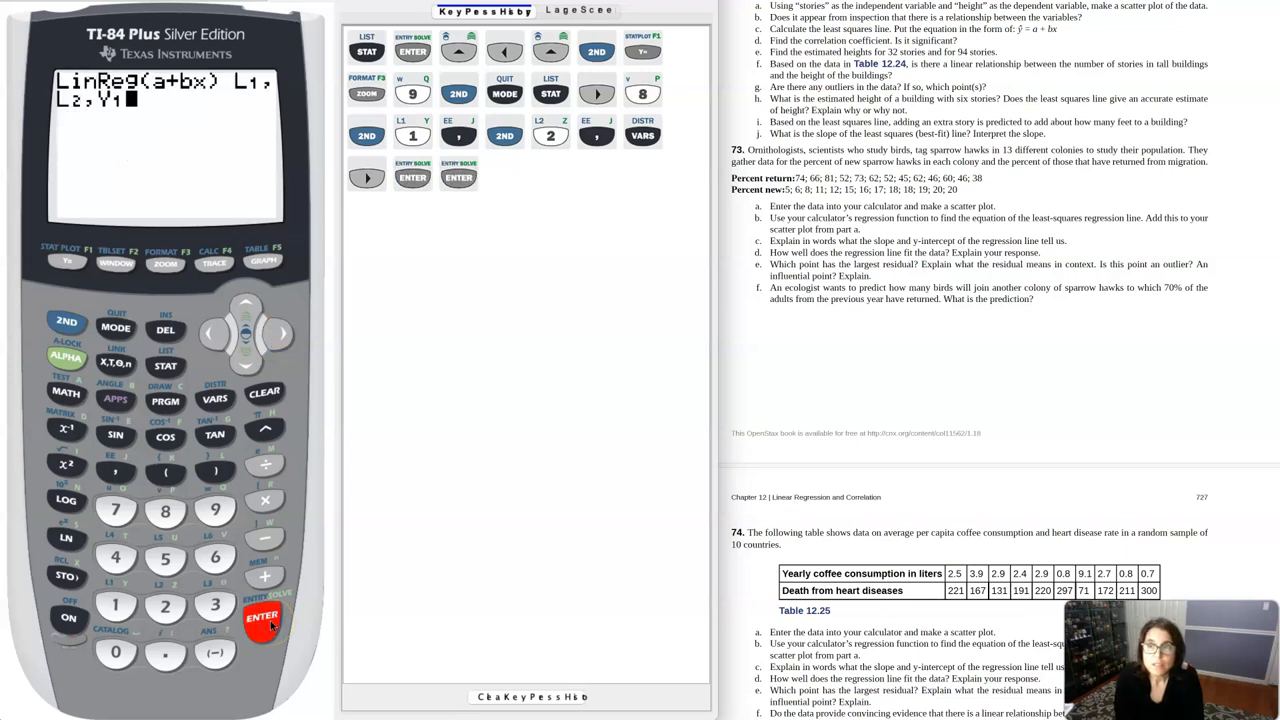
pyautogui.click(266, 626)
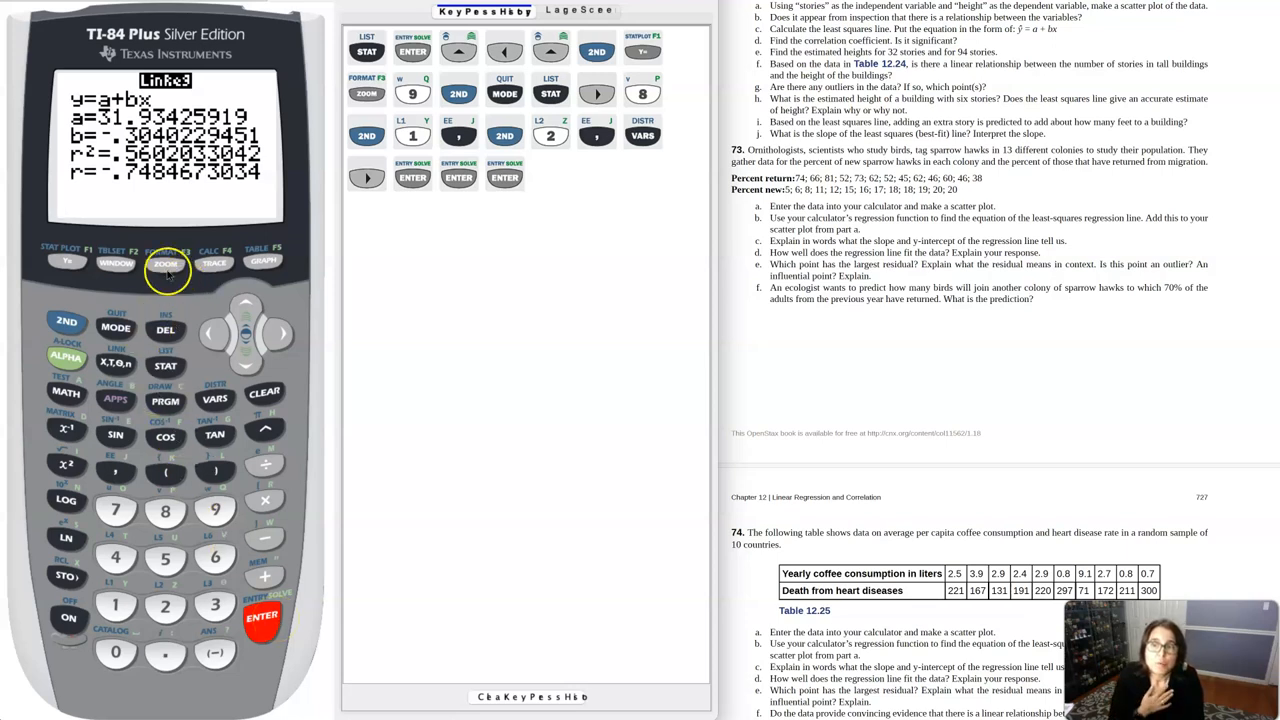
# Step: Confirm Y1 holds 31.934 − 0.304X in the function editor, then quit with 2nd MODE
pyautogui.click(164, 264)
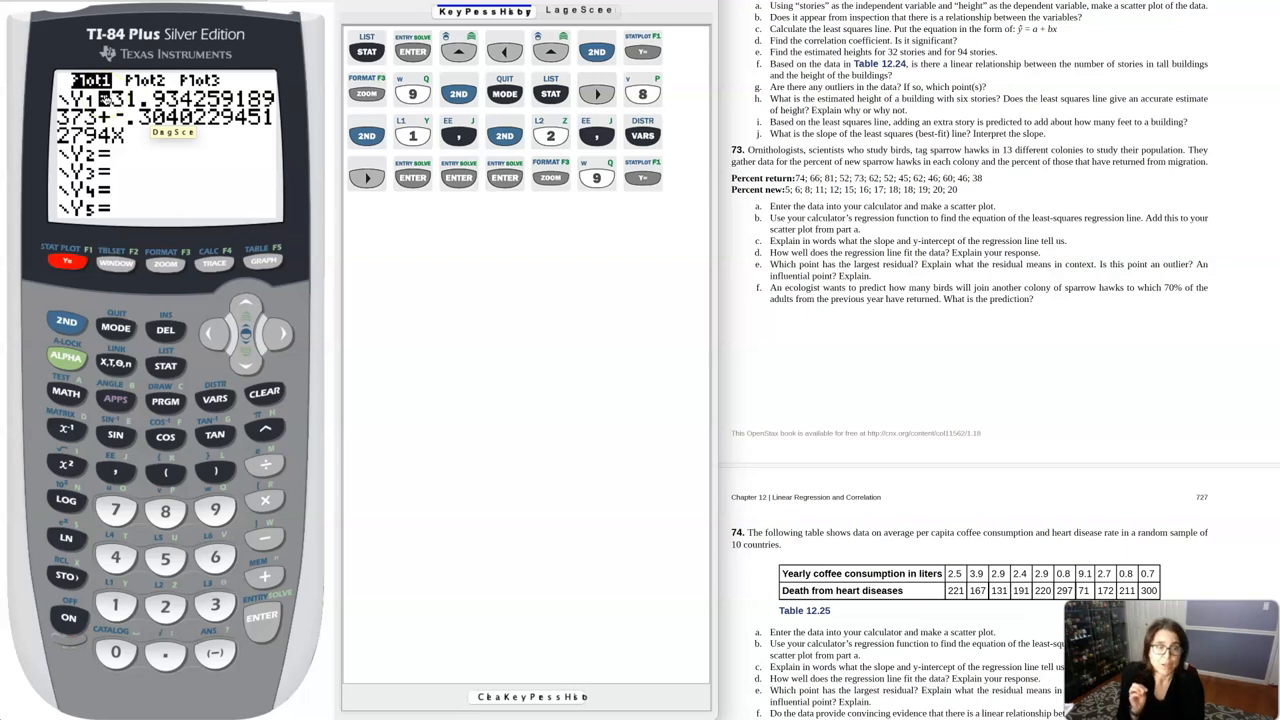
pyautogui.moveTo(156, 172)
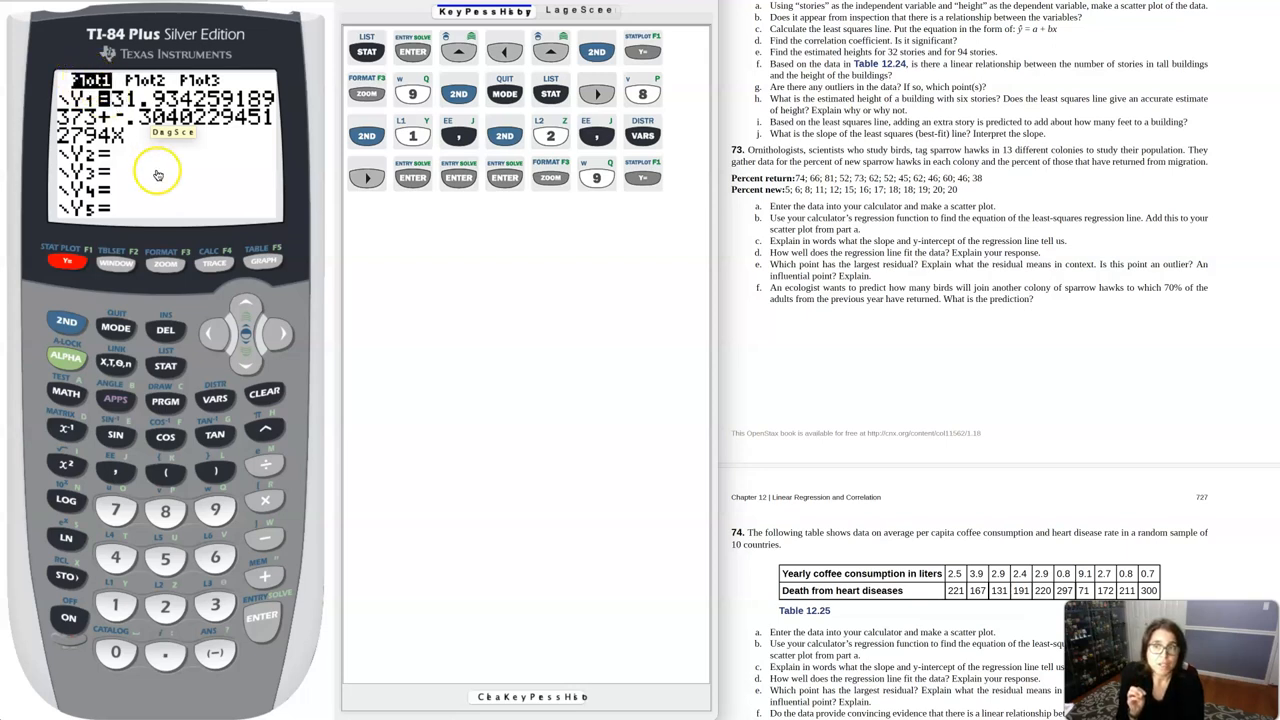
pyautogui.moveTo(542, 250)
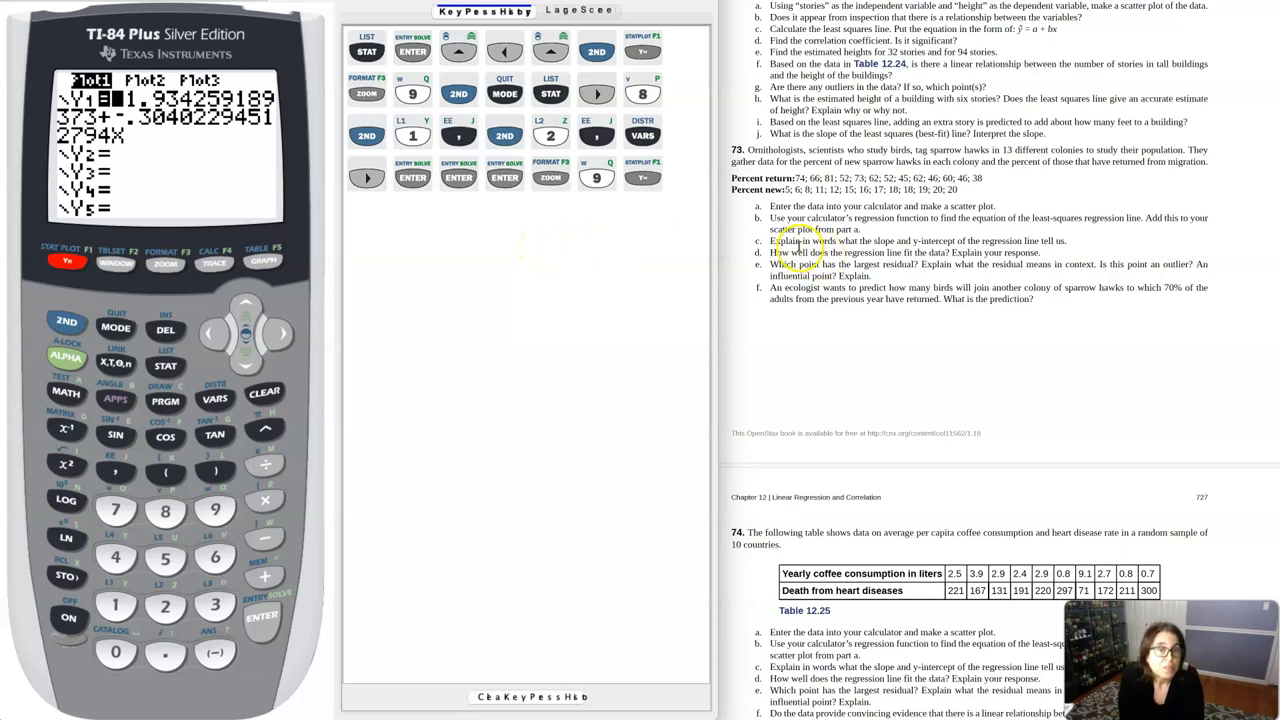
pyautogui.moveTo(1018, 244)
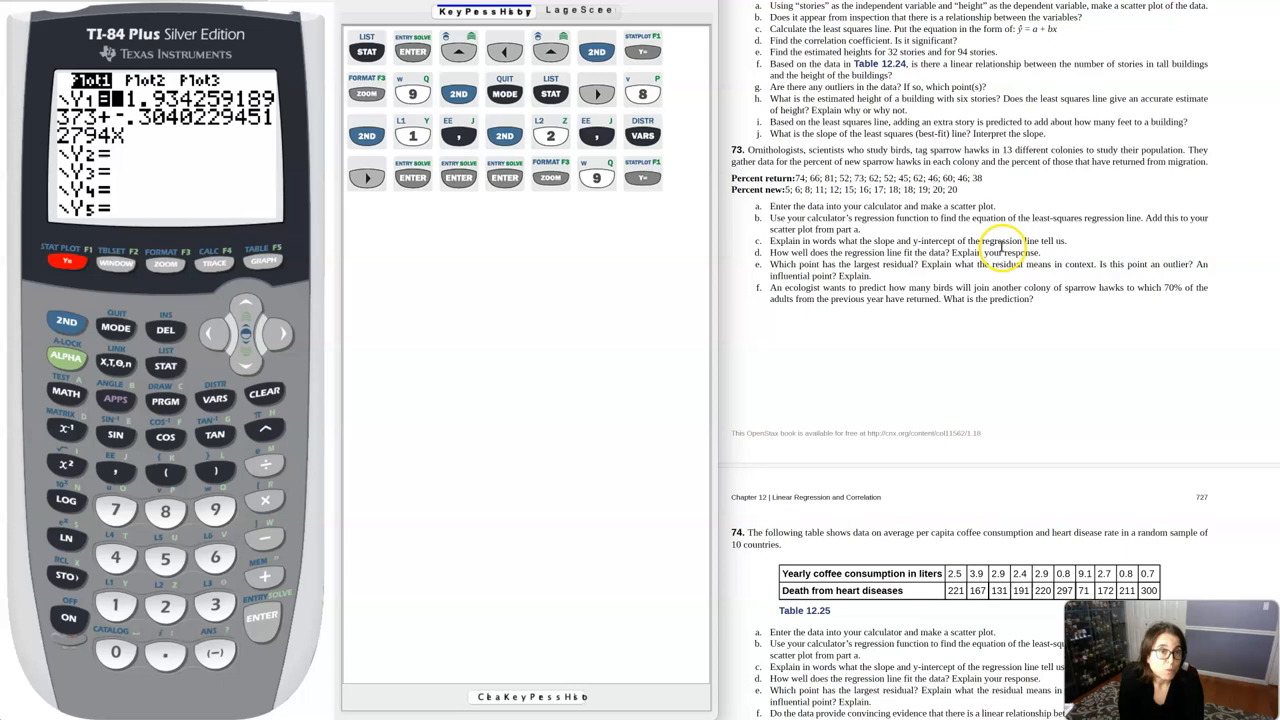
pyautogui.click(64, 322)
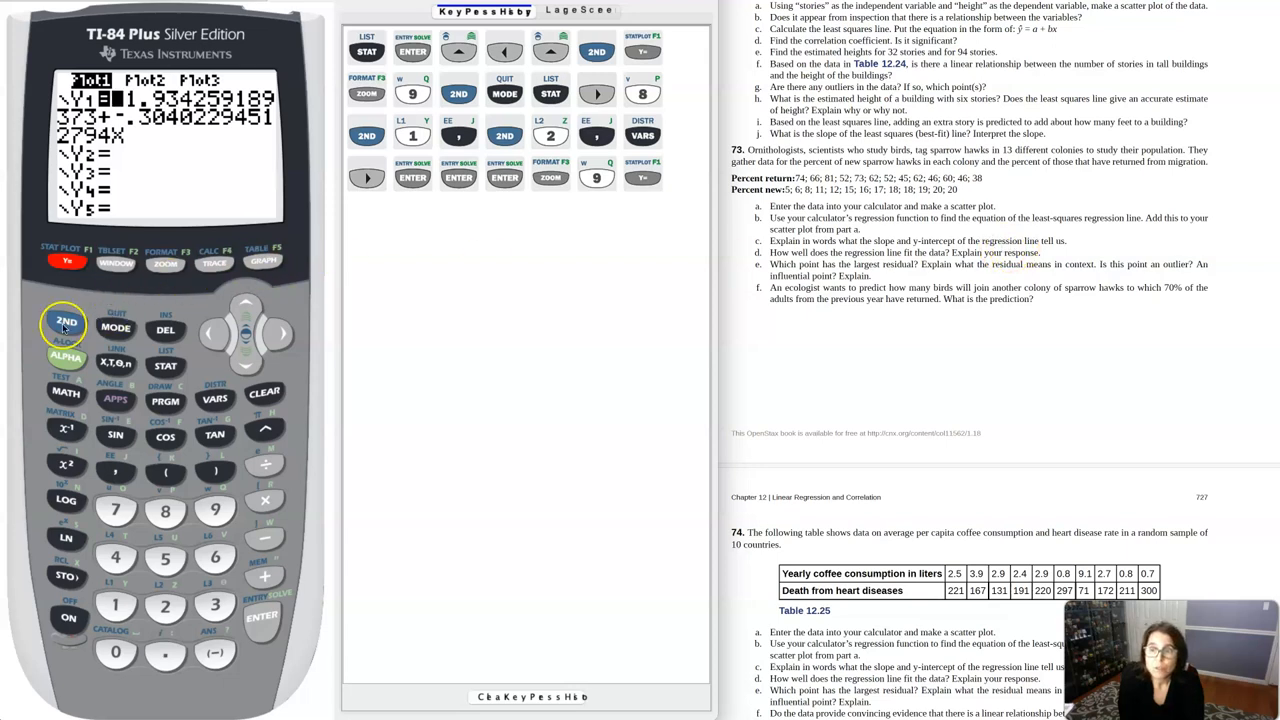
pyautogui.click(112, 330)
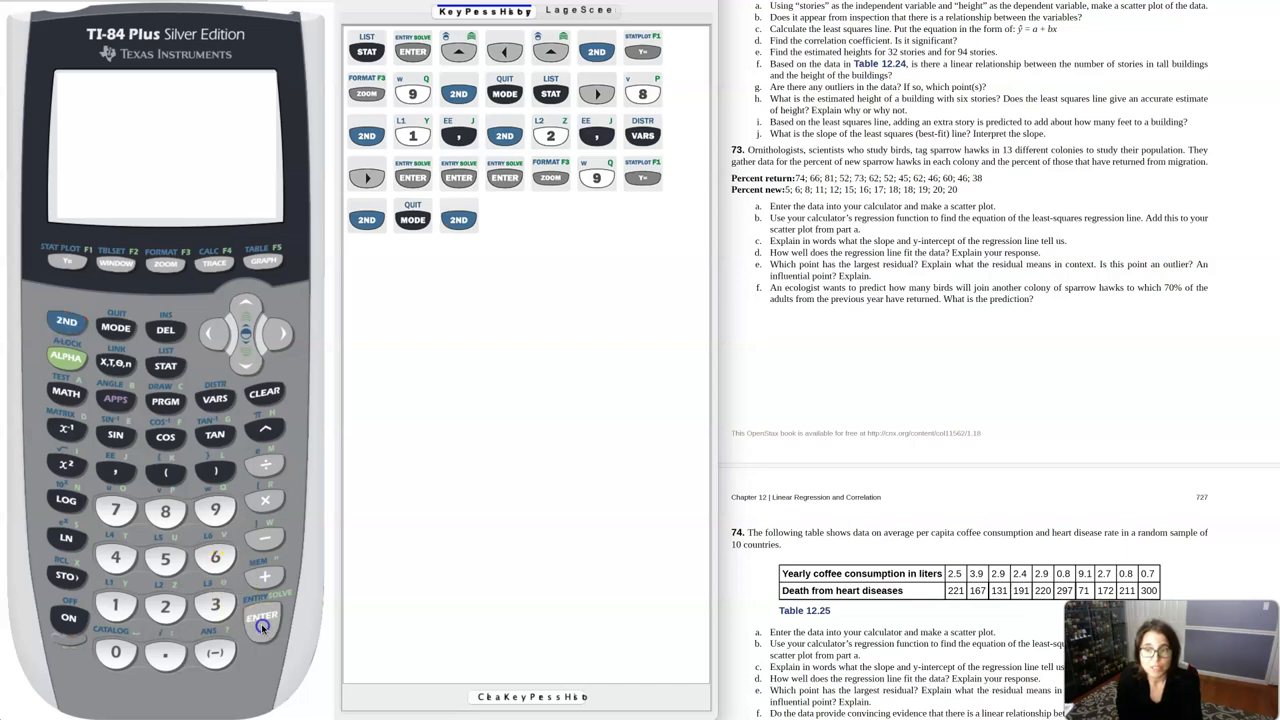
pyautogui.click(260, 624)
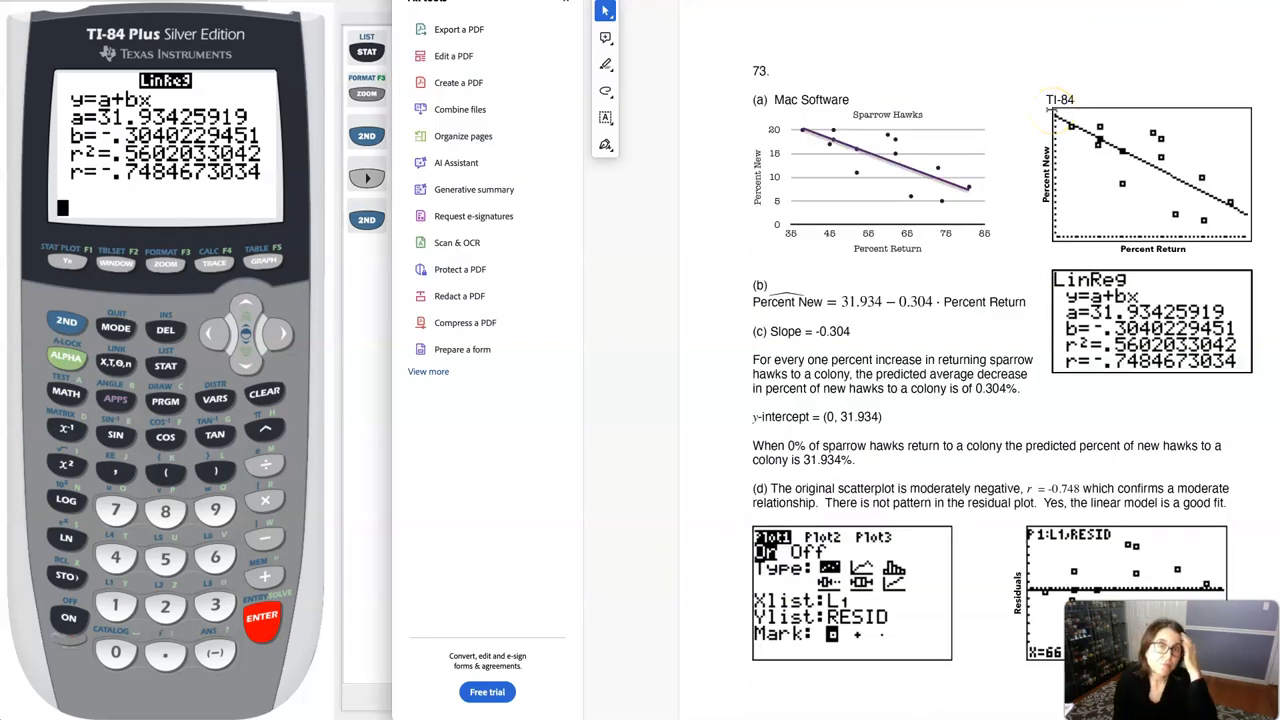
pyautogui.moveTo(896, 152)
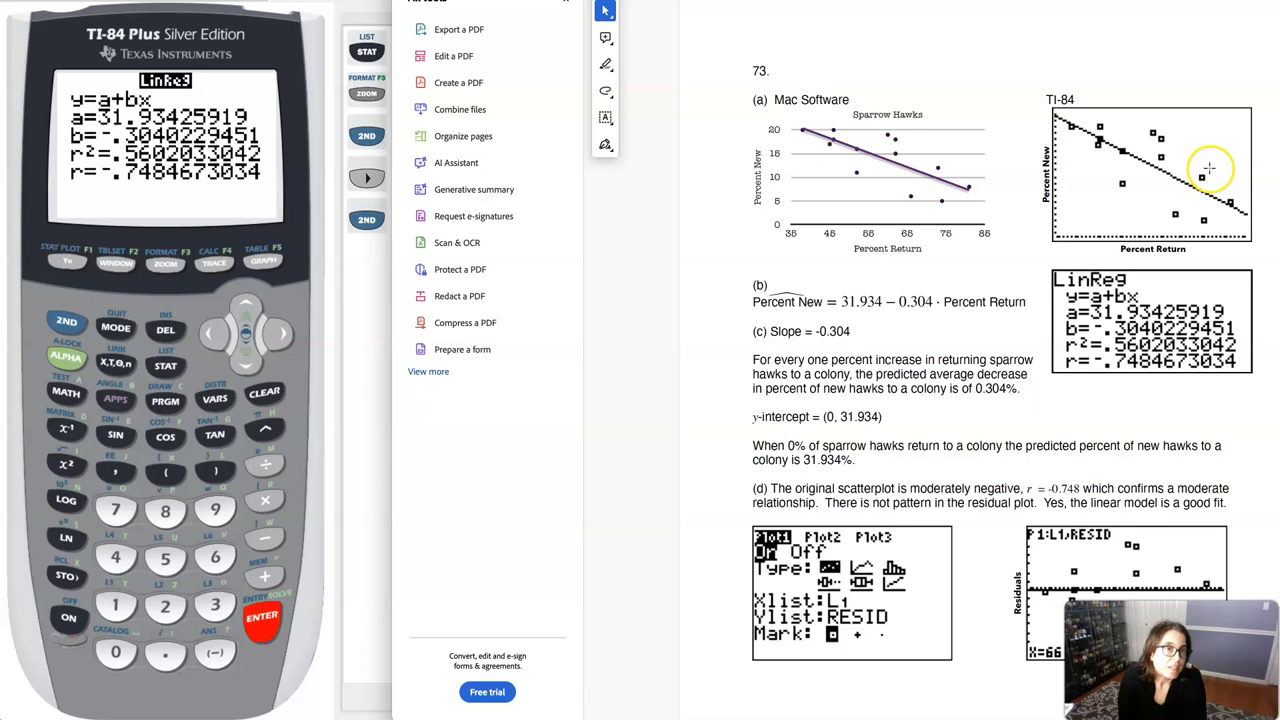
pyautogui.moveTo(1184, 192)
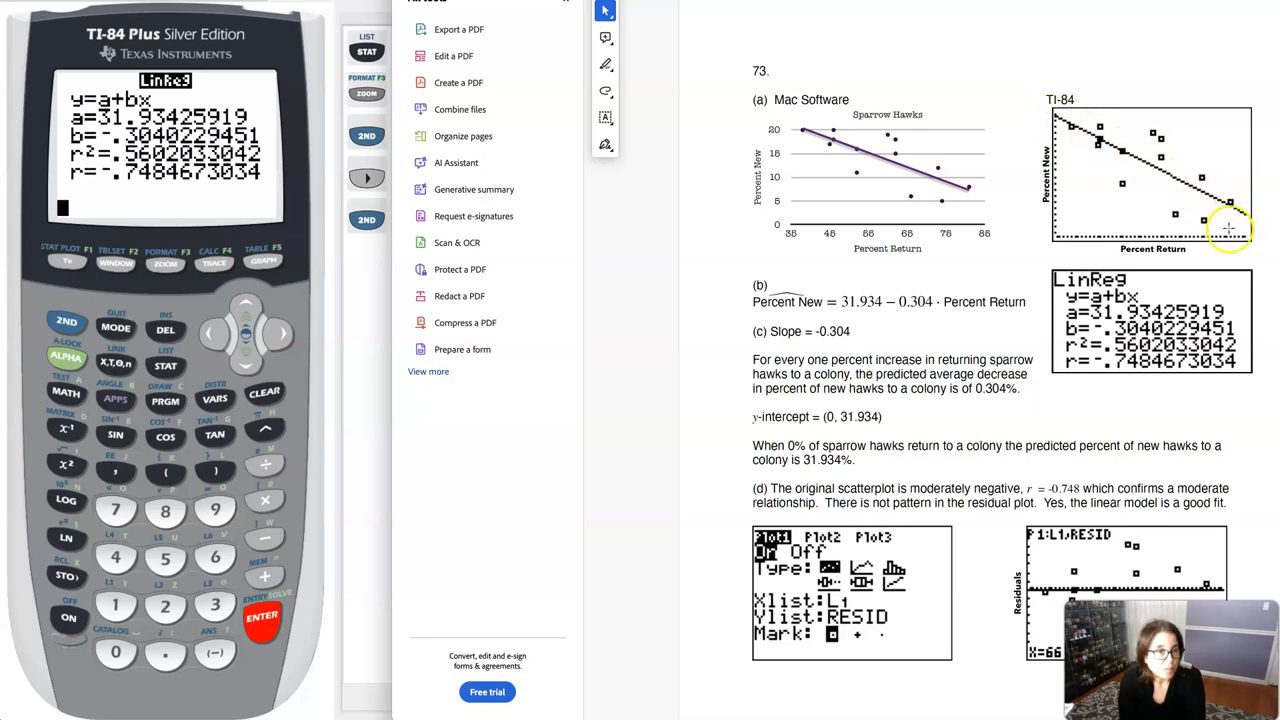
pyautogui.moveTo(1224, 258)
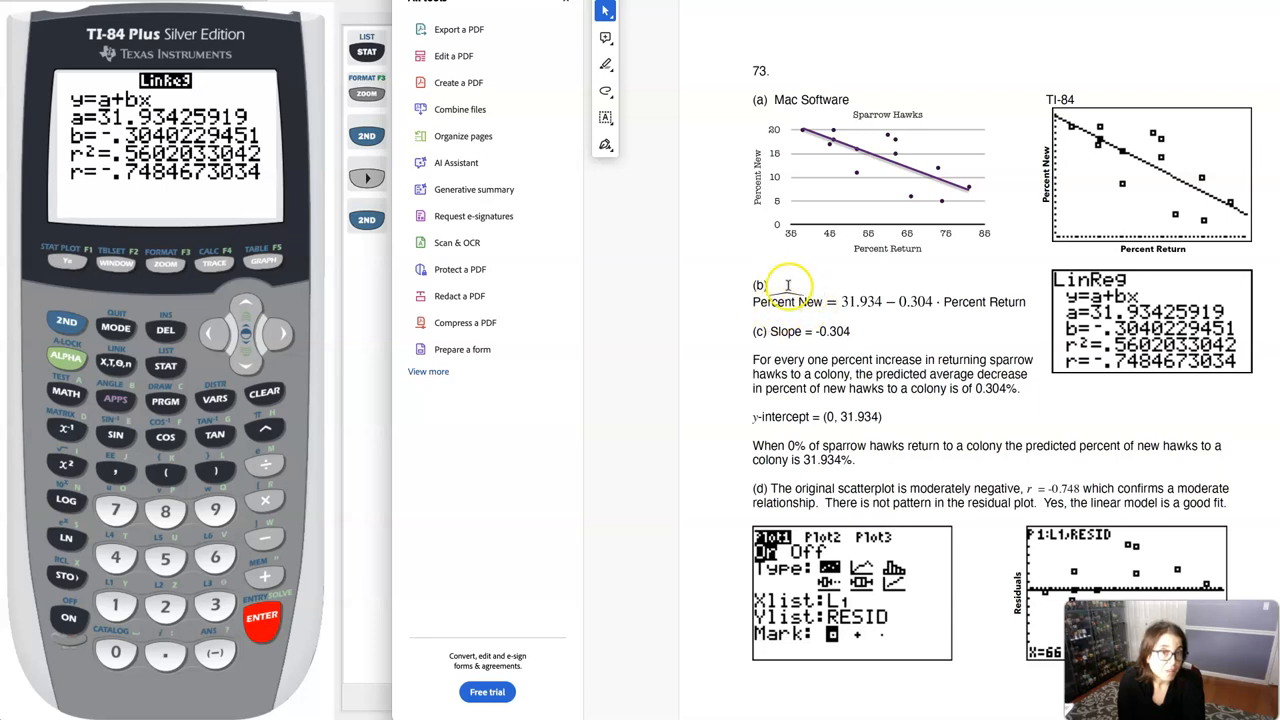
pyautogui.moveTo(950, 310)
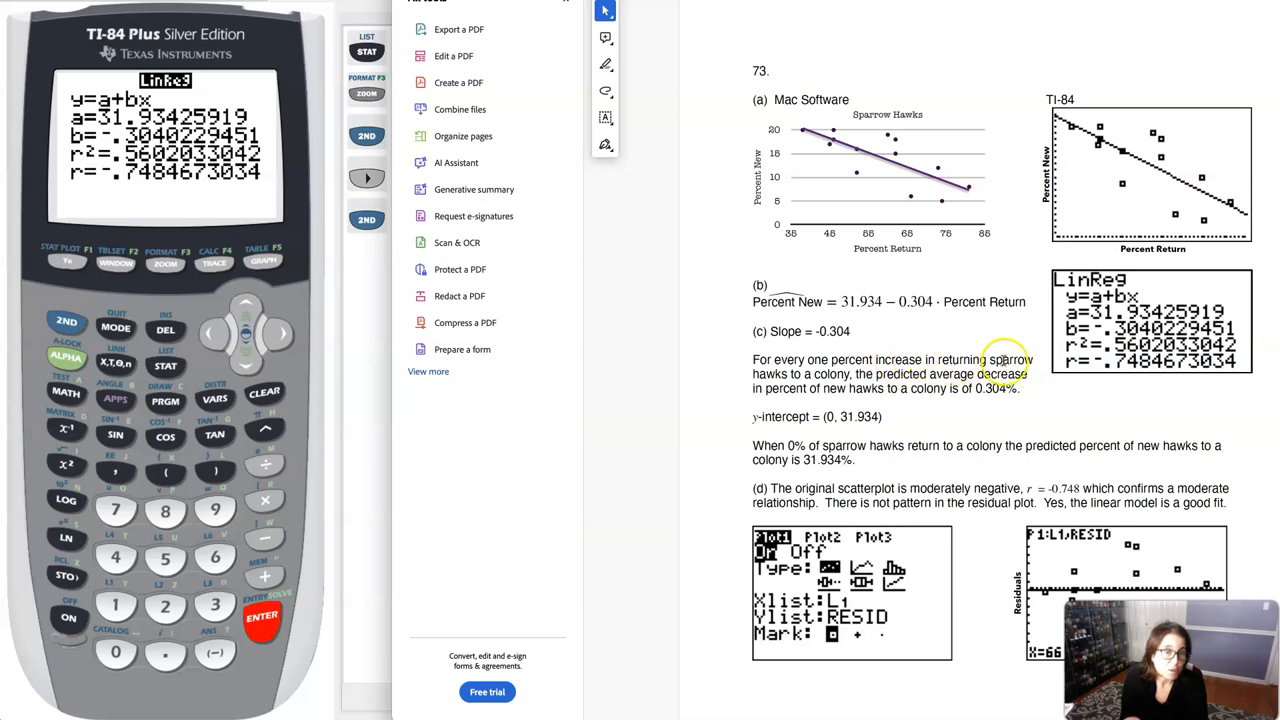
pyautogui.moveTo(832, 388)
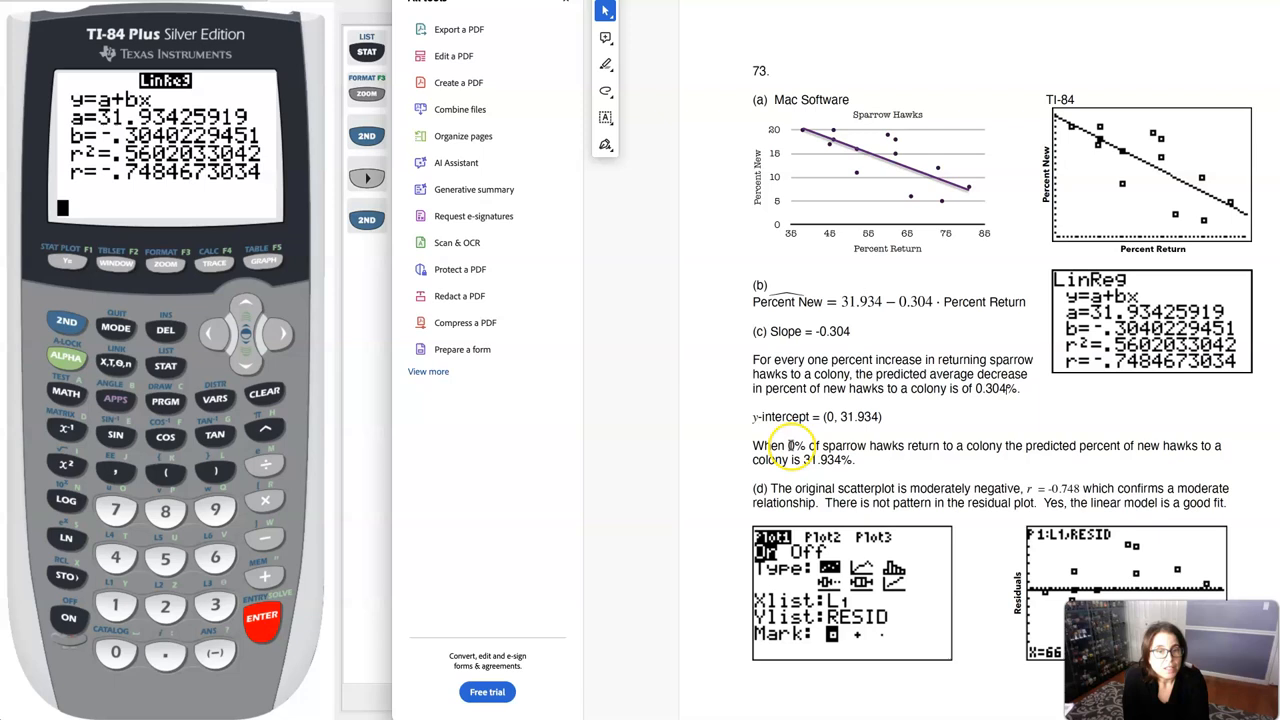
pyautogui.moveTo(980, 458)
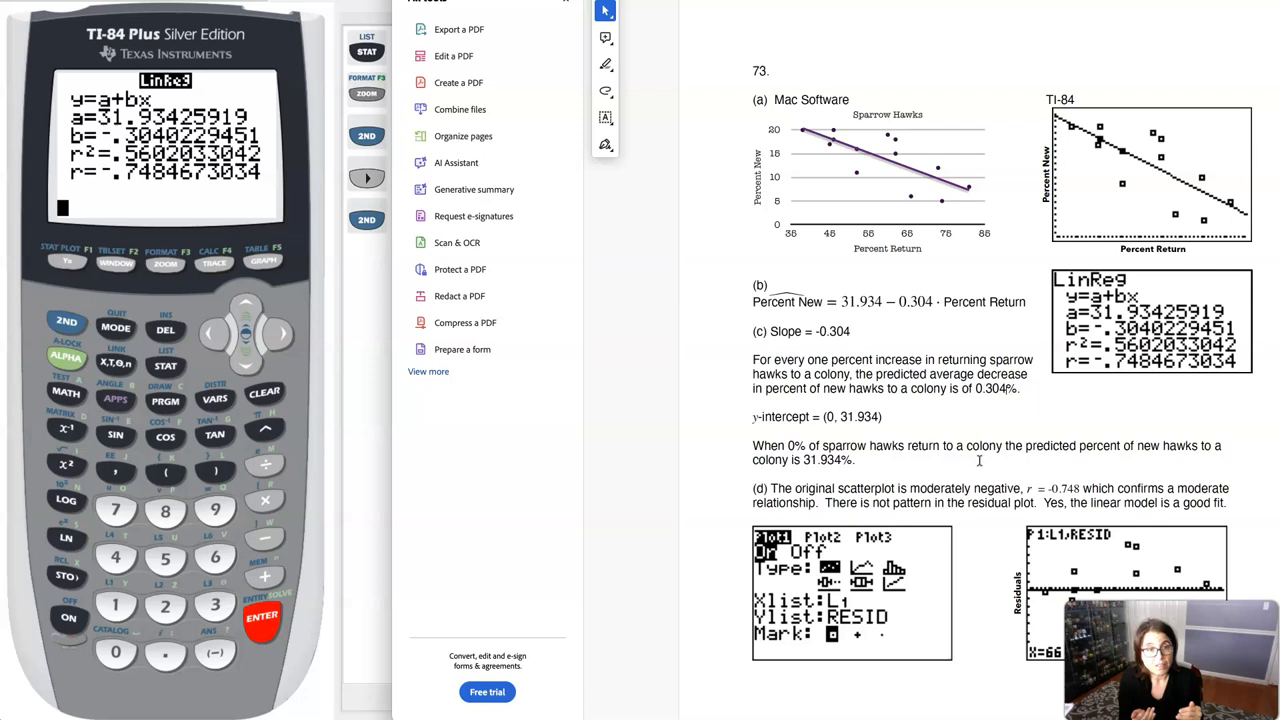
# Step: Review parts (b)–(d) of problem 73's solutions, highlighting 'average' in the slope interpretation
pyautogui.scroll(-3)
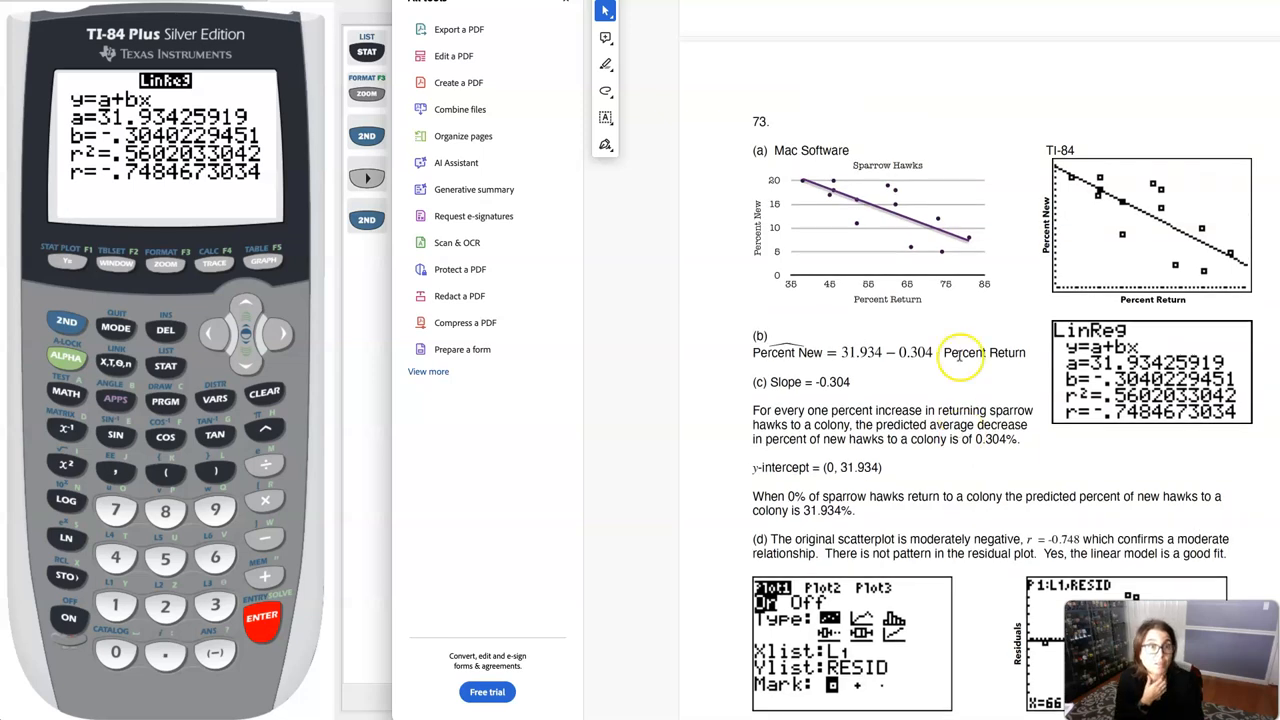
pyautogui.scroll(-3)
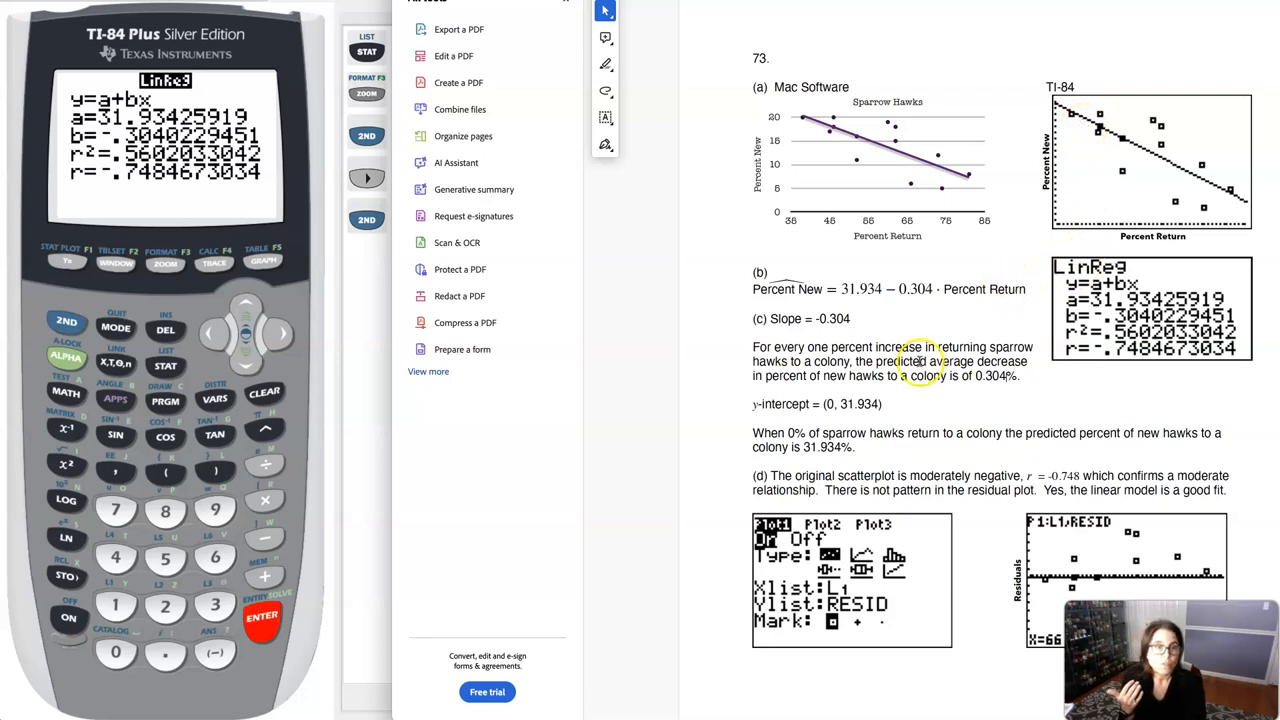
pyautogui.doubleClick(952, 360)
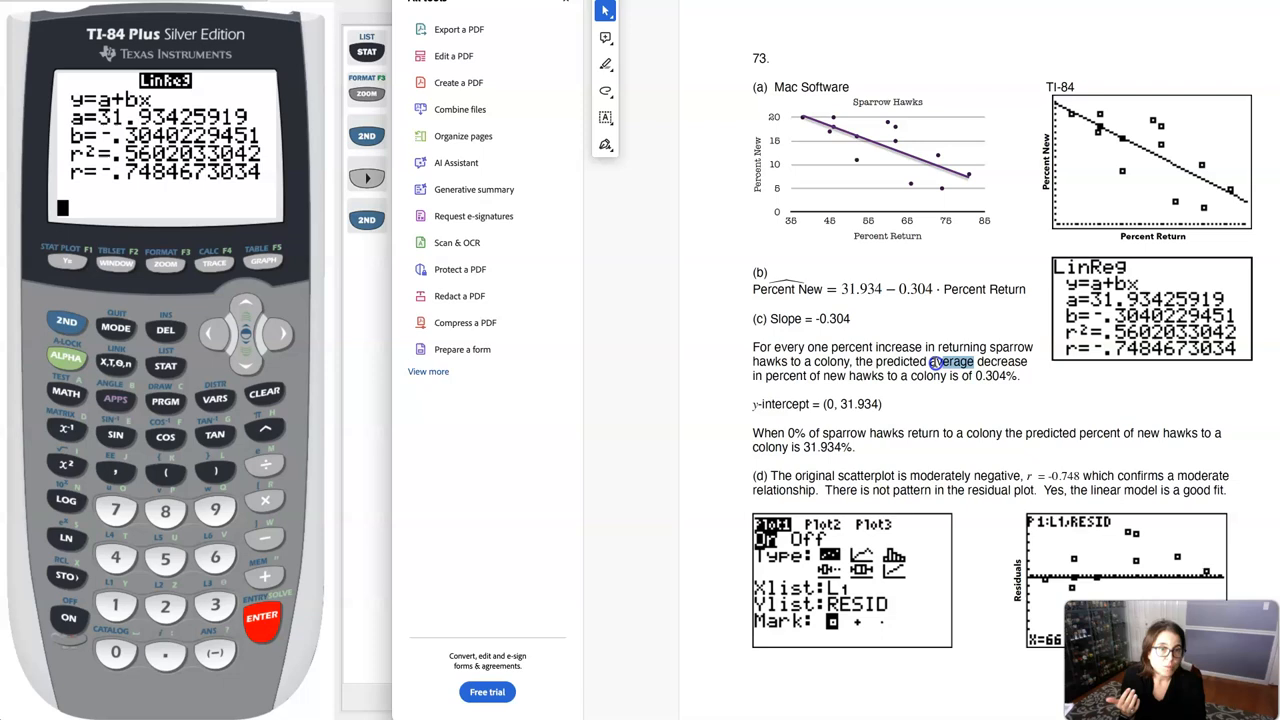
pyautogui.scroll(-3)
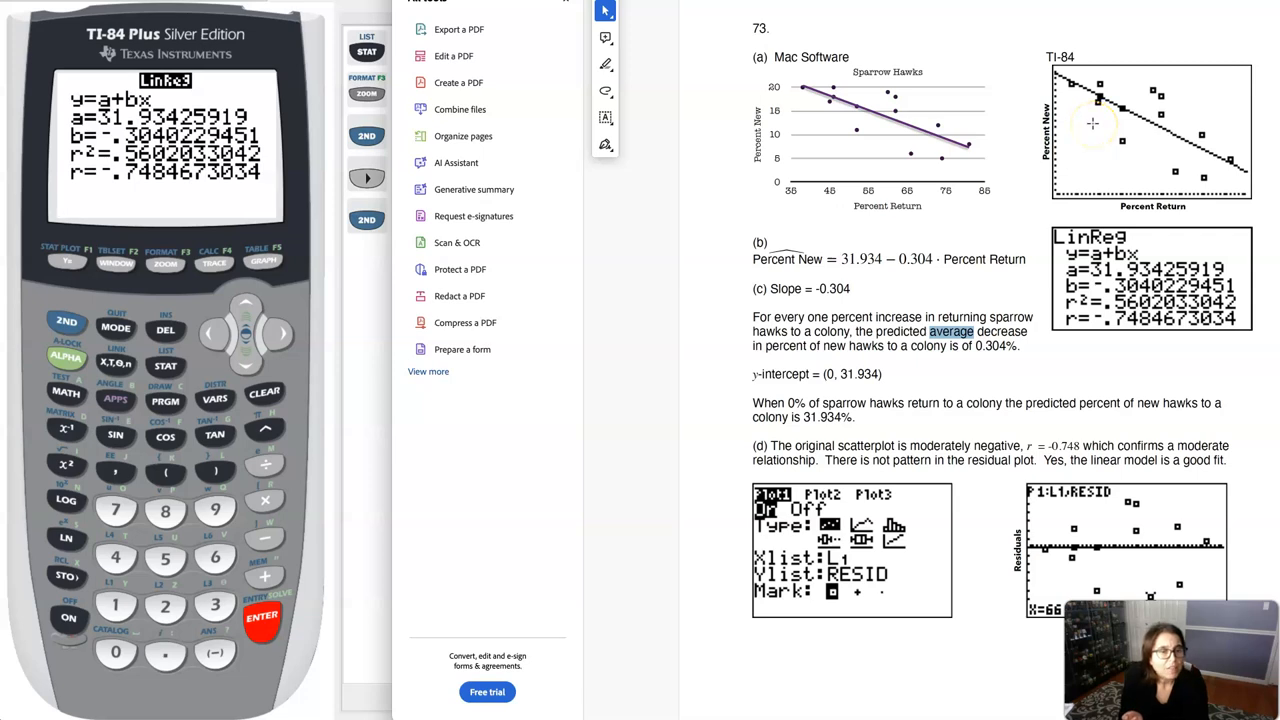
pyautogui.moveTo(1158, 344)
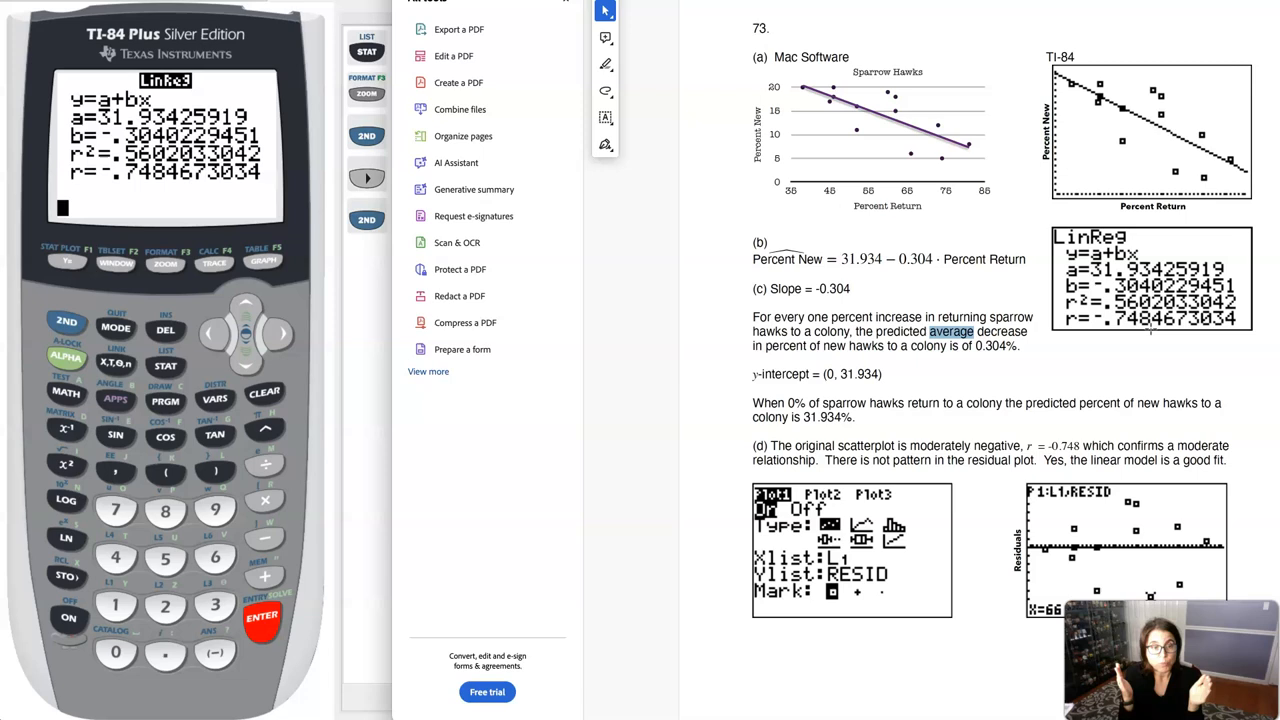
pyautogui.moveTo(1120, 334)
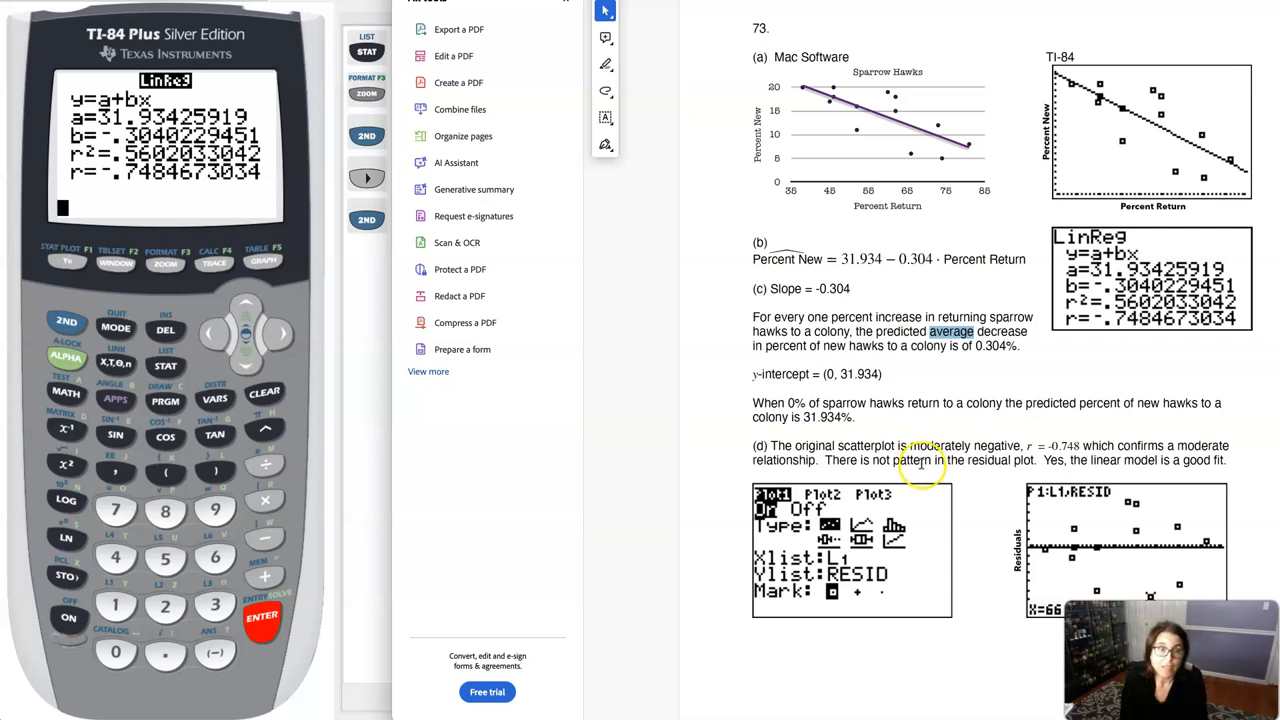
pyautogui.moveTo(938, 446)
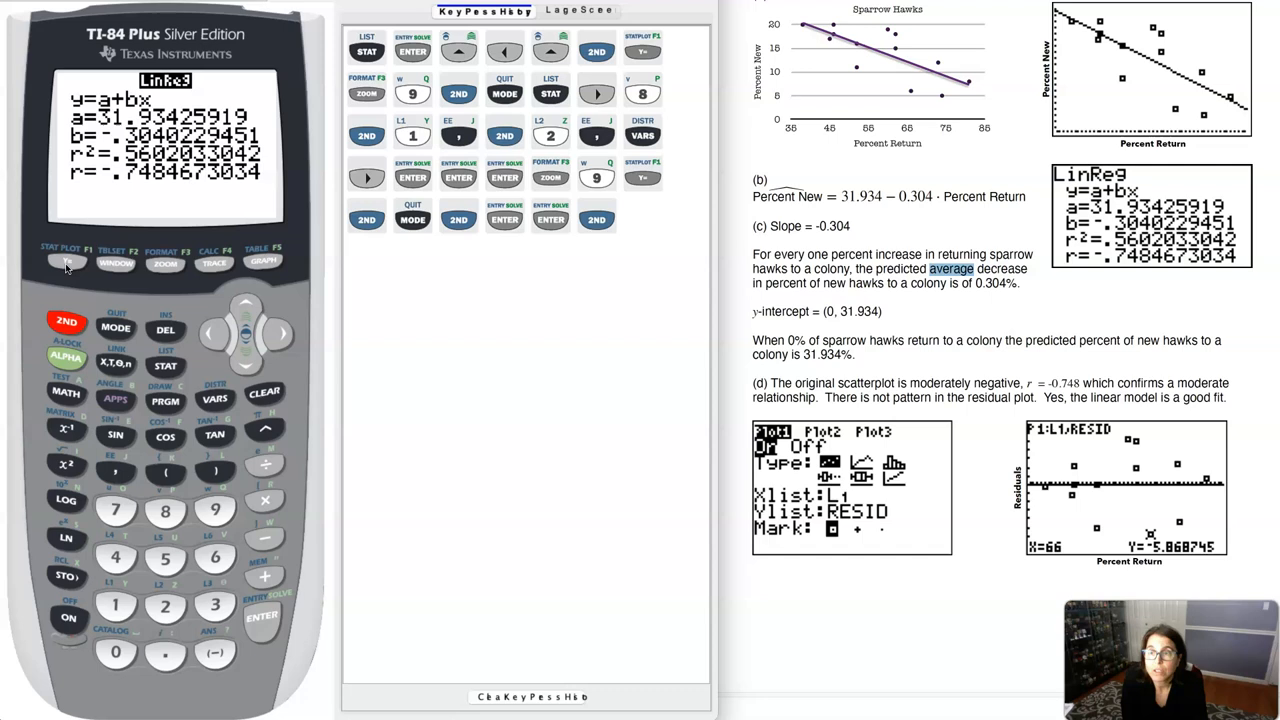
# Step: Set Plot1's Ylist to RESID against L1 and draw the residual plot with ZoomStat
pyautogui.click(258, 620)
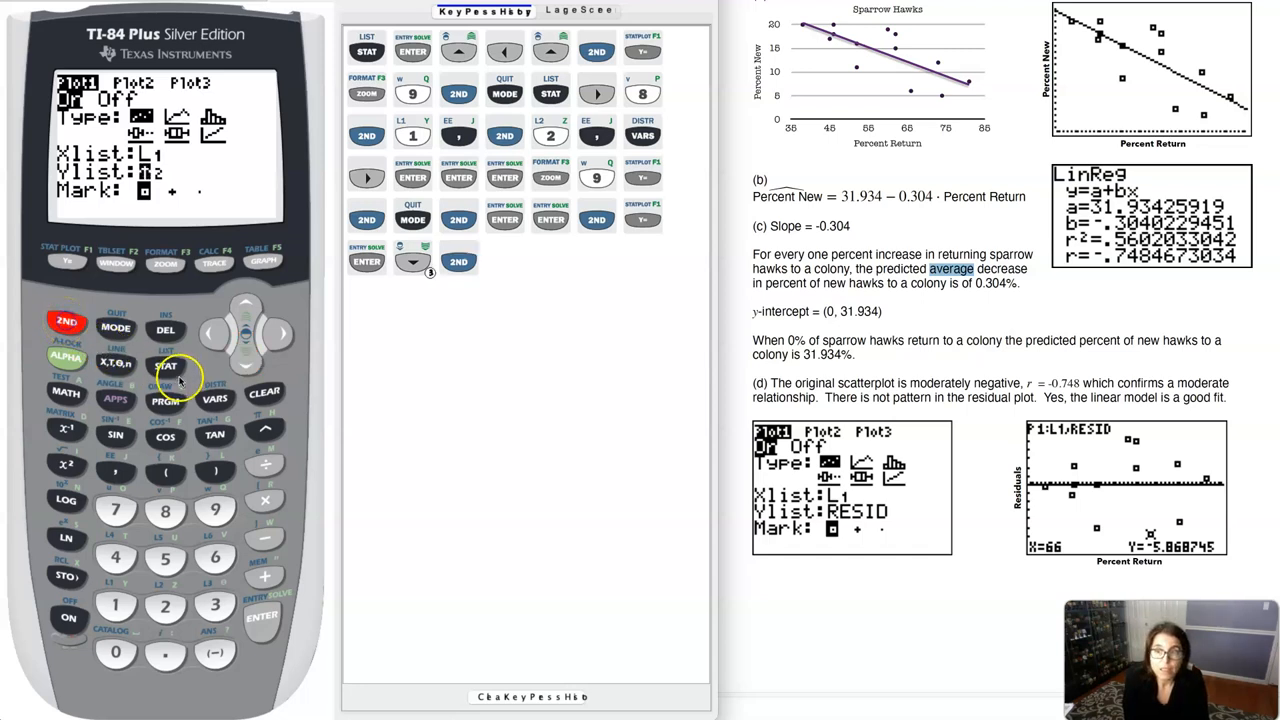
pyautogui.click(166, 366)
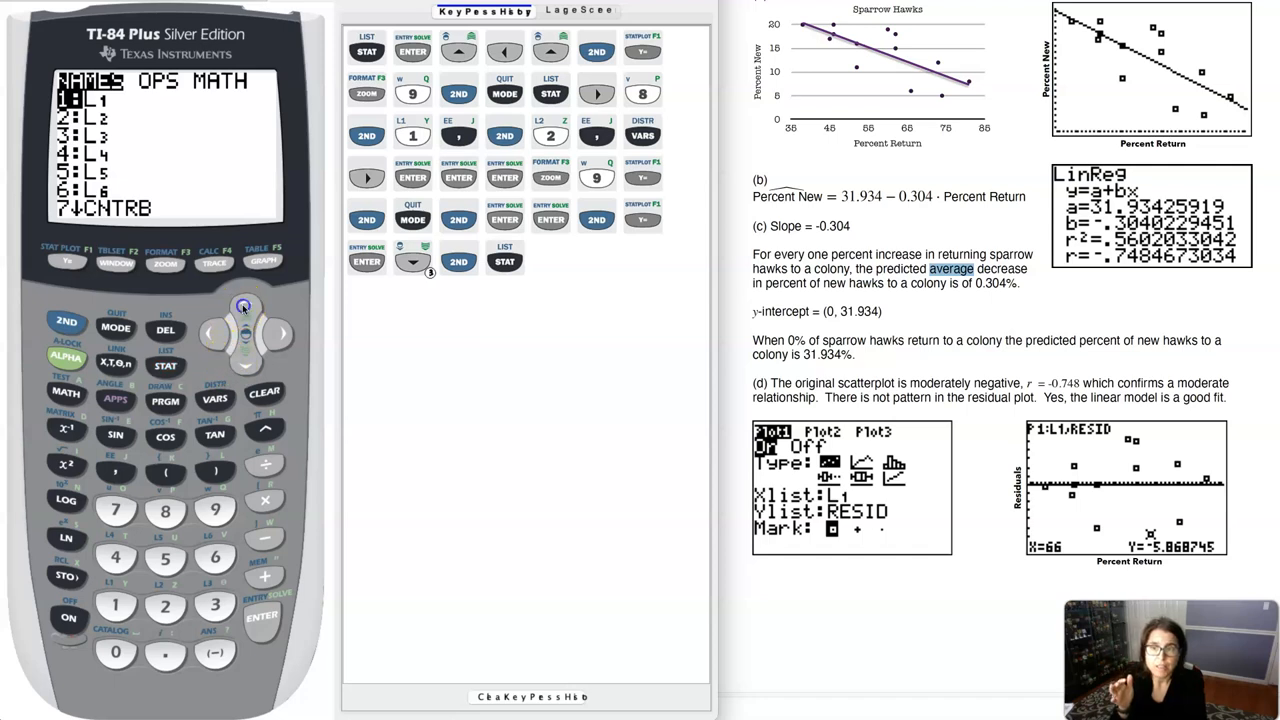
pyautogui.click(244, 310)
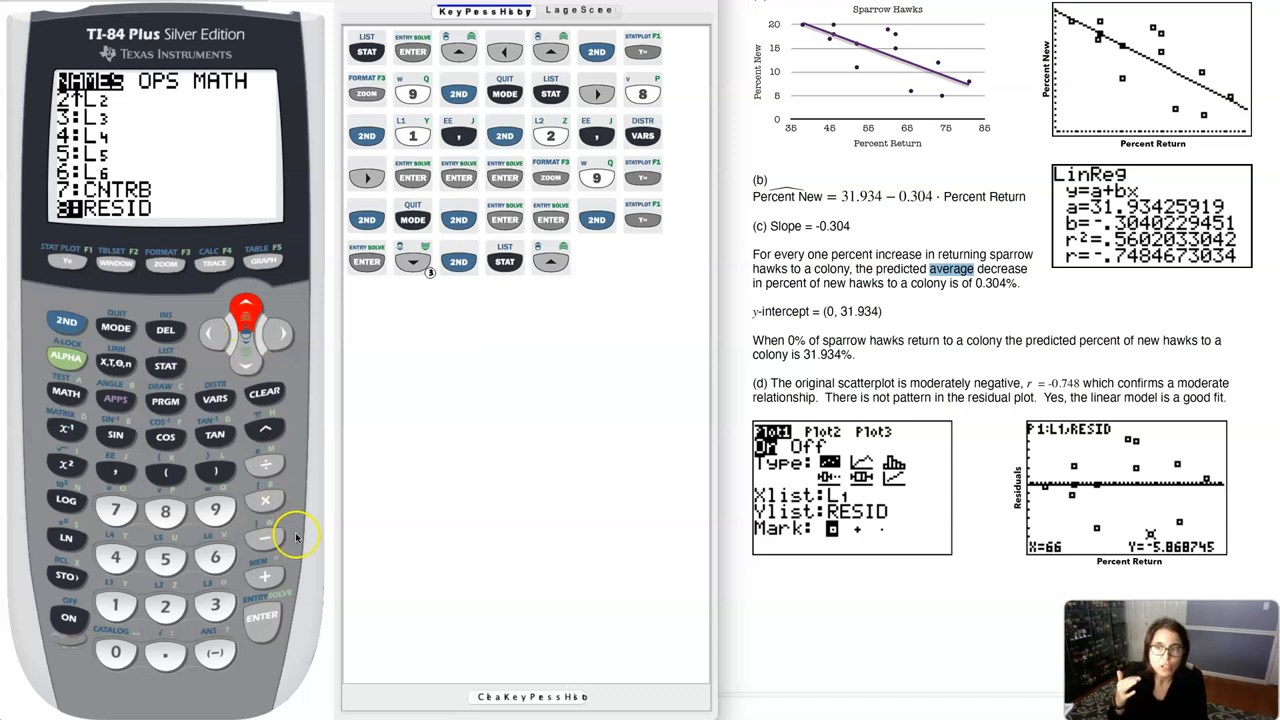
pyautogui.click(260, 616)
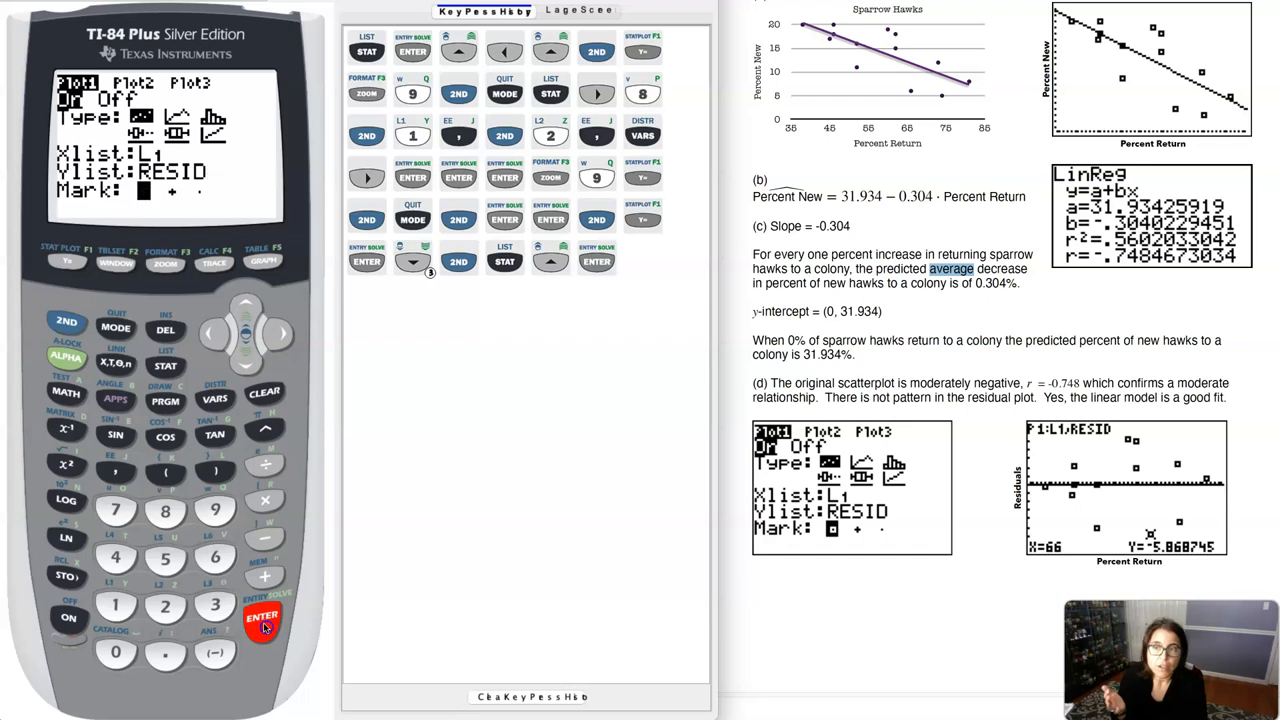
pyautogui.click(164, 264)
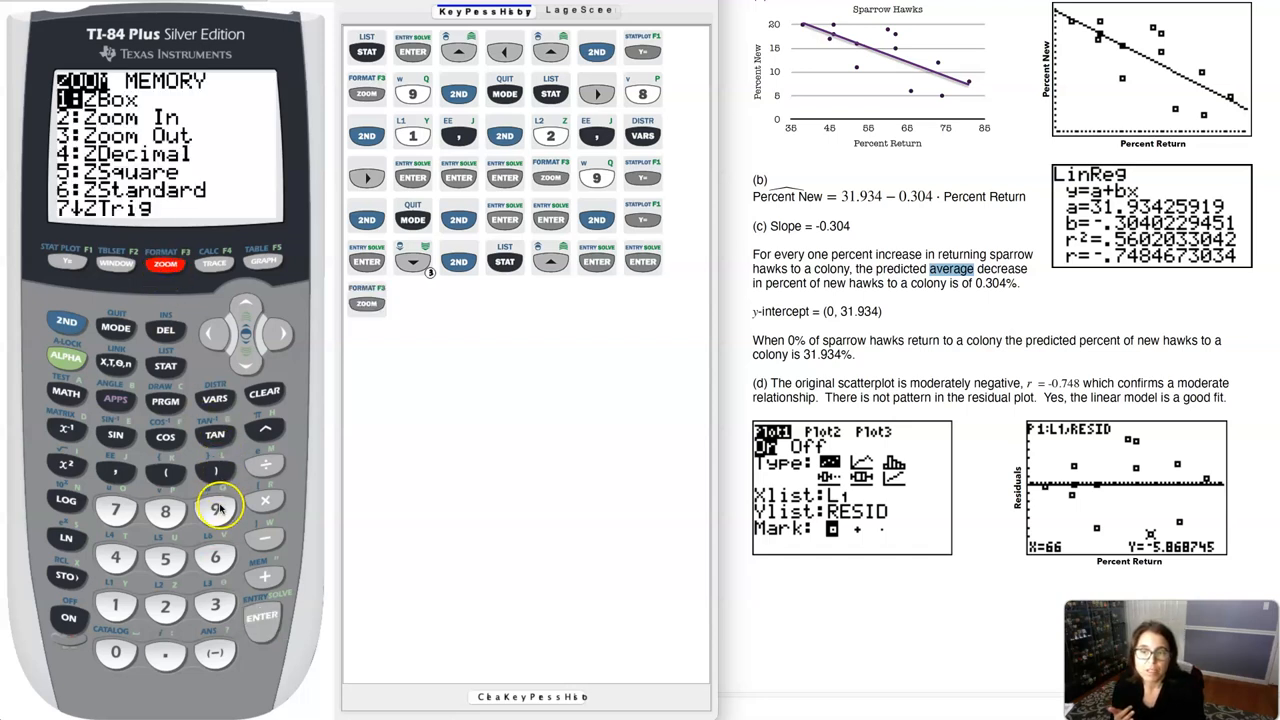
pyautogui.click(214, 508)
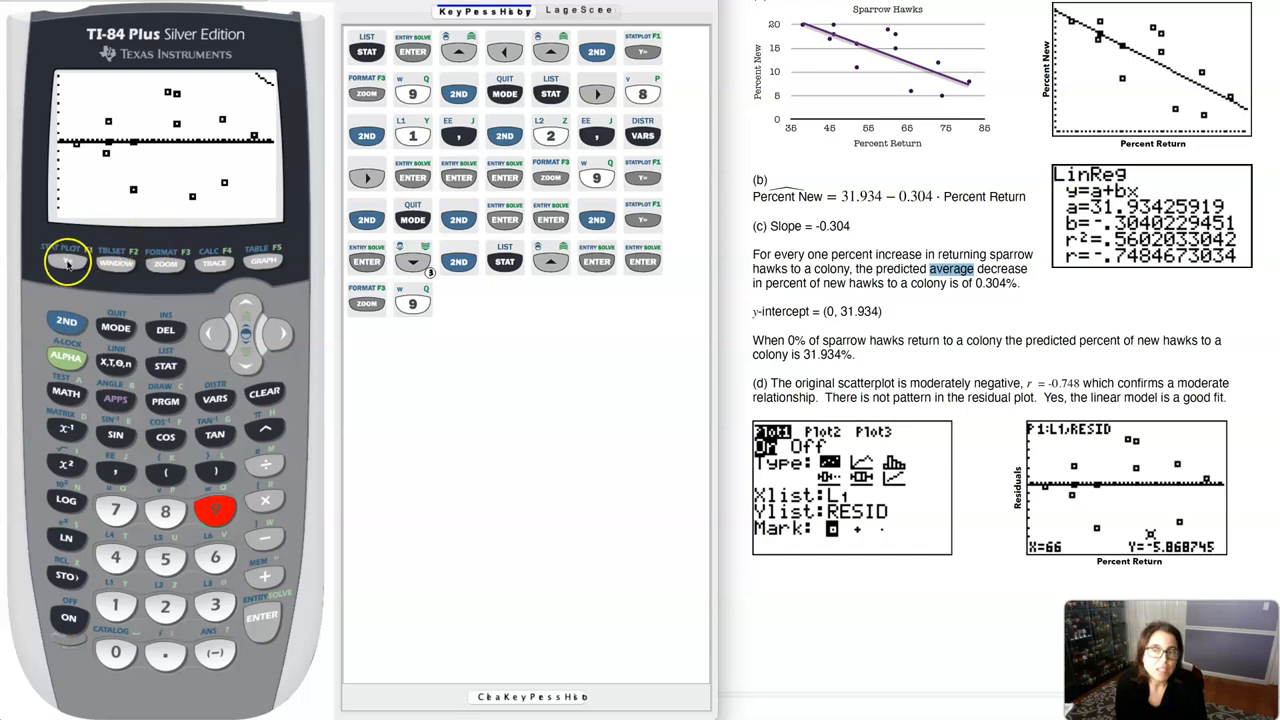
# Step: Check Y1 still holds the regression equation, then return to the residual plot graph
pyautogui.click(64, 262)
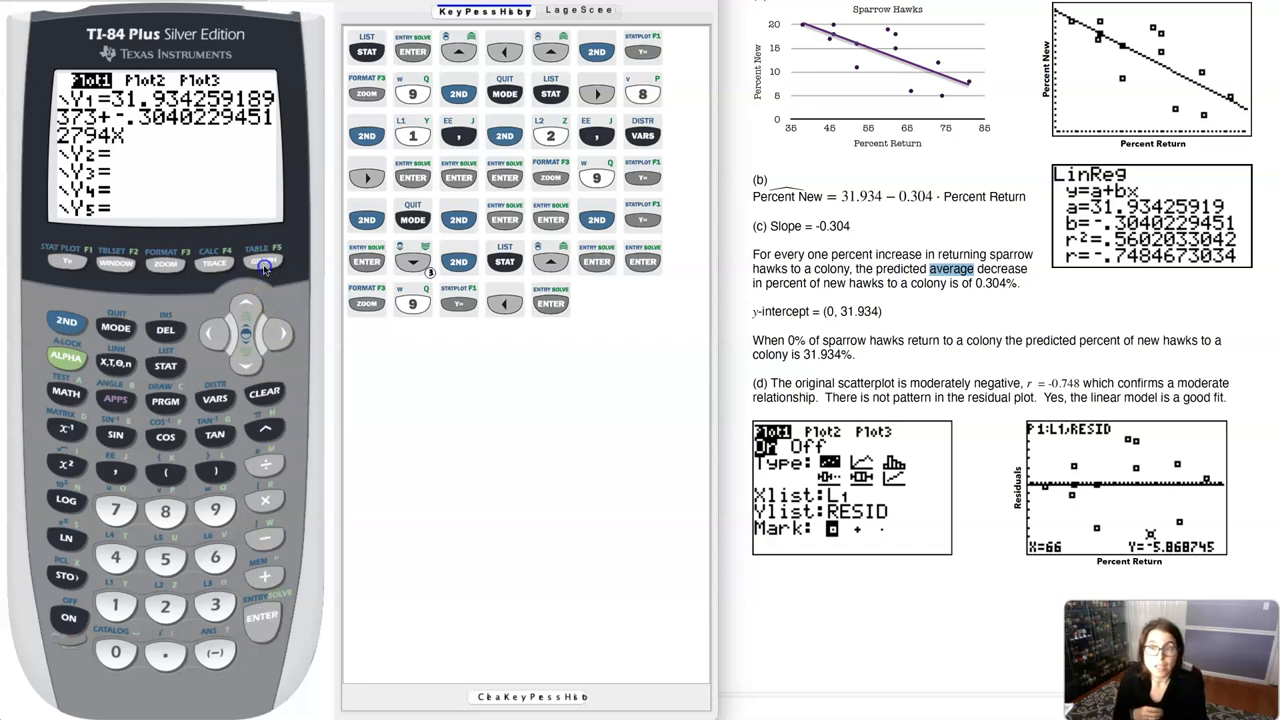
pyautogui.click(264, 262)
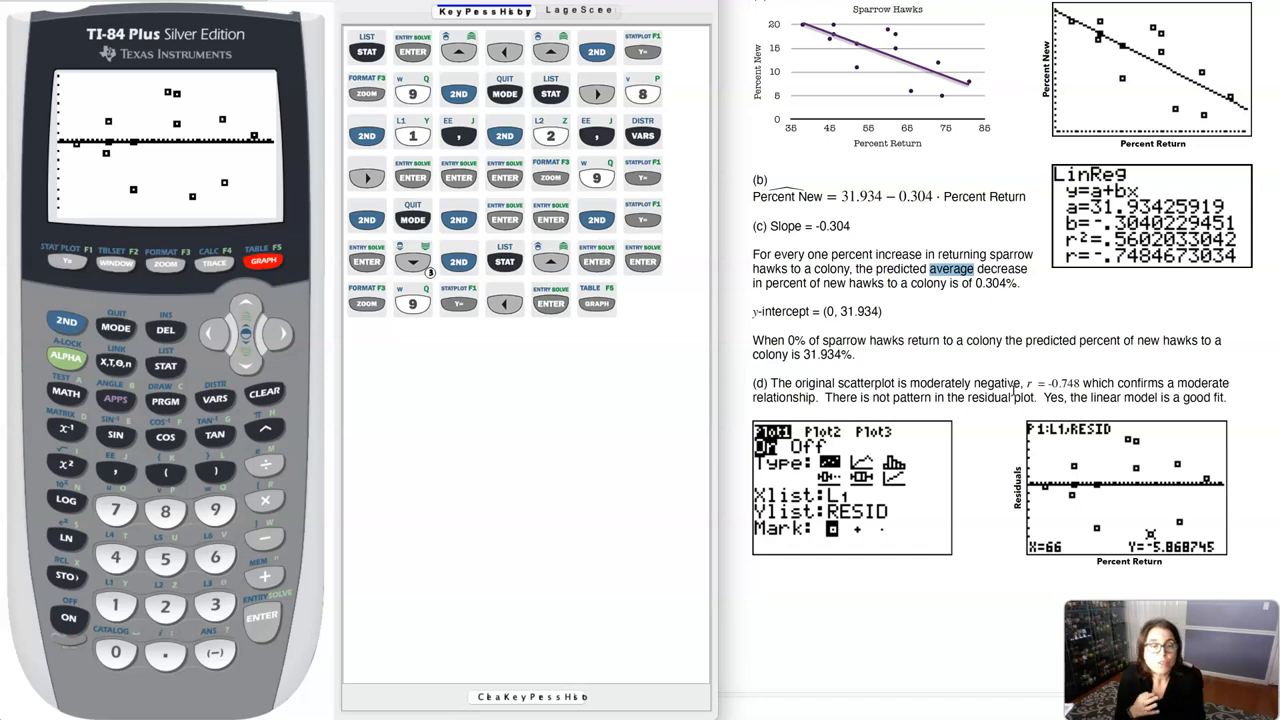
pyautogui.moveTo(854, 112)
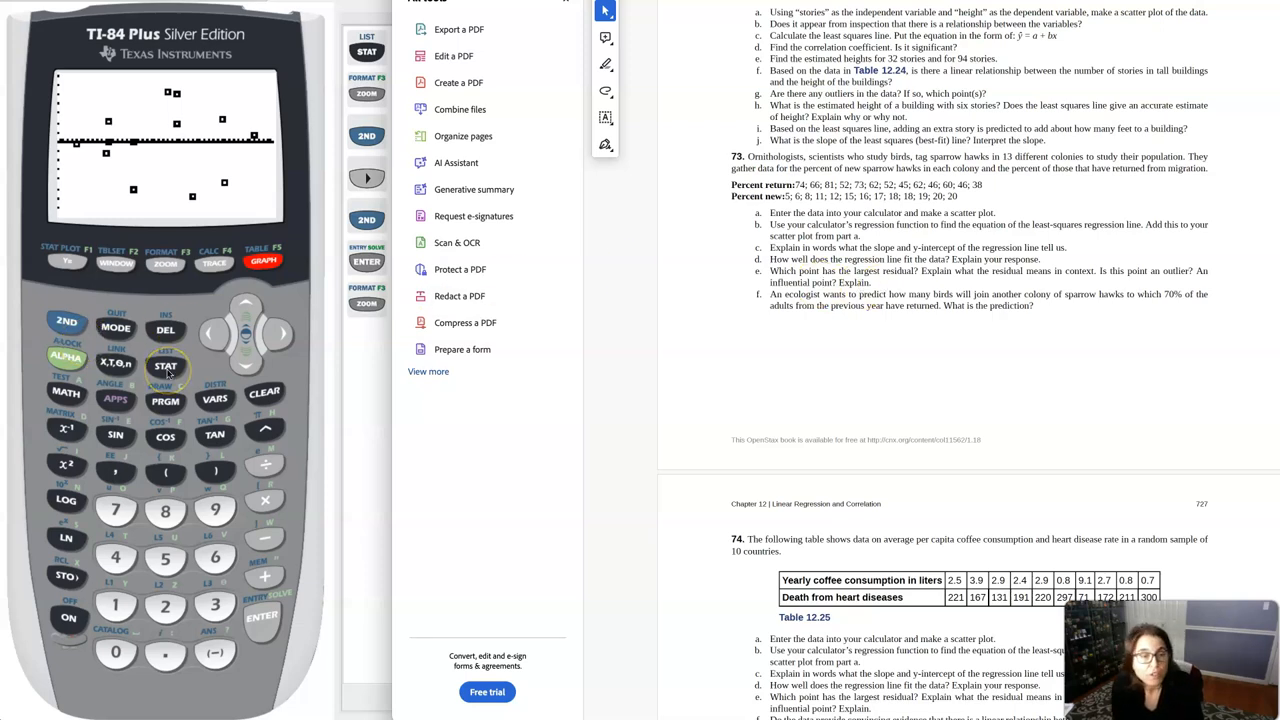
# Step: Bring up the list editor with the hawk data in L1 and L2, ready to fill L3
pyautogui.click(164, 366)
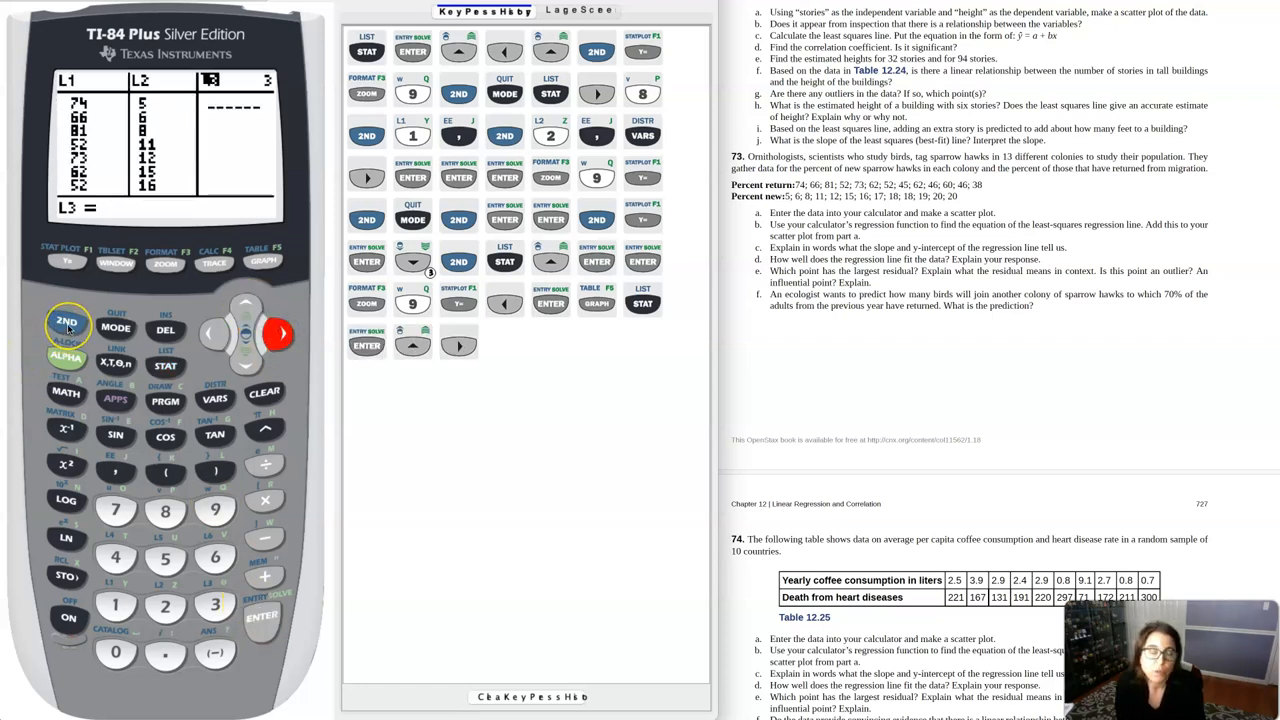
# Step: Fill list L3 with the RESID values beside the hawk data
pyautogui.click(62, 320)
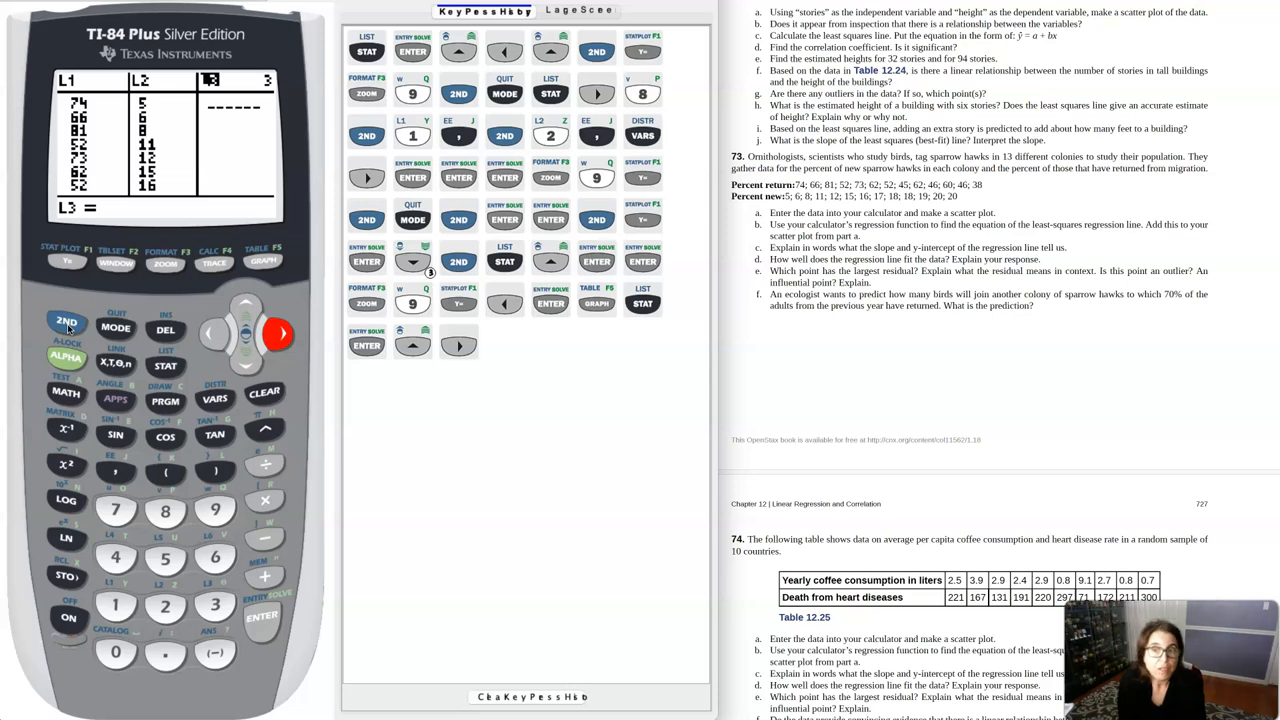
pyautogui.click(164, 366)
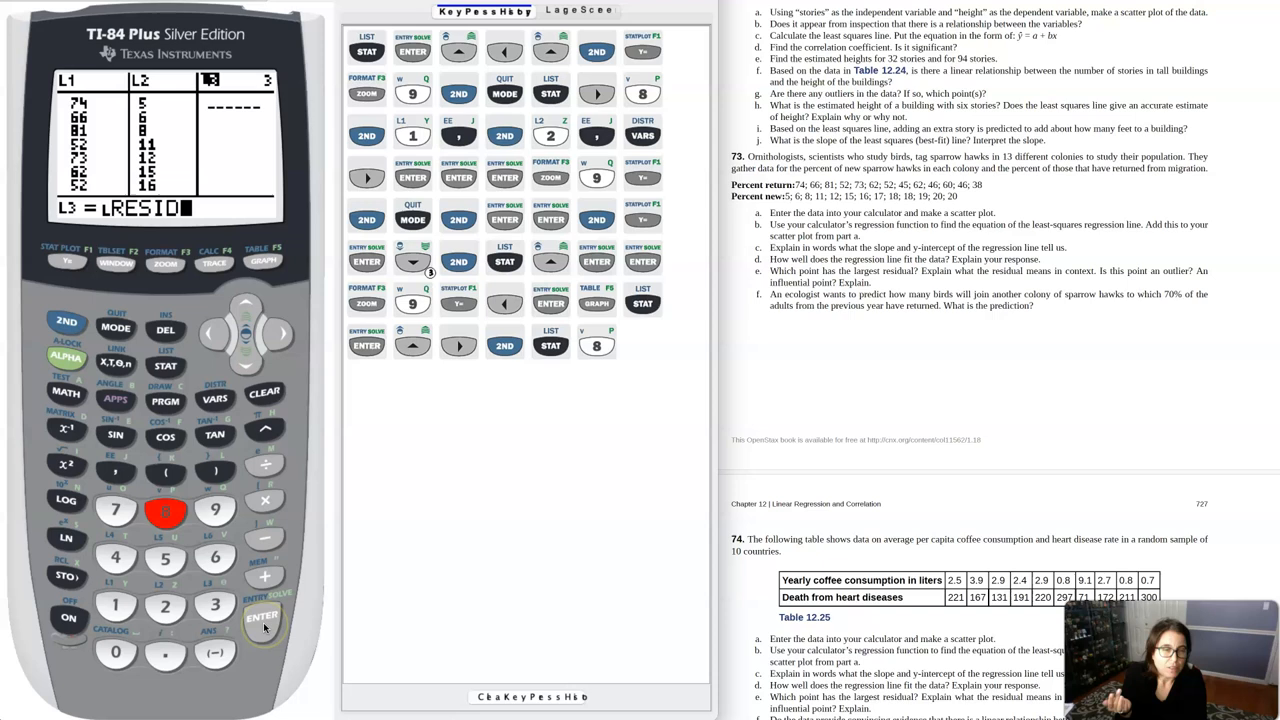
pyautogui.click(264, 616)
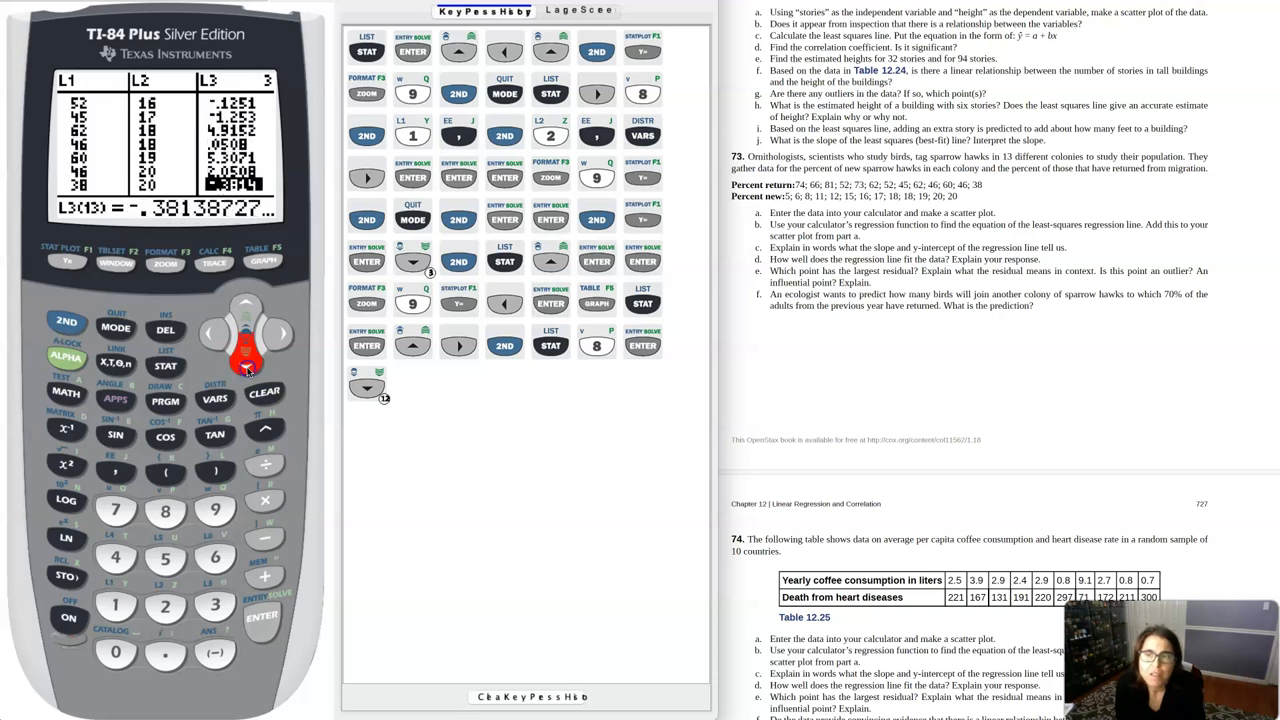
# Step: Arrow through L3 to locate the largest residual, −5.8687, for the point (66, 6)
pyautogui.click(246, 366)
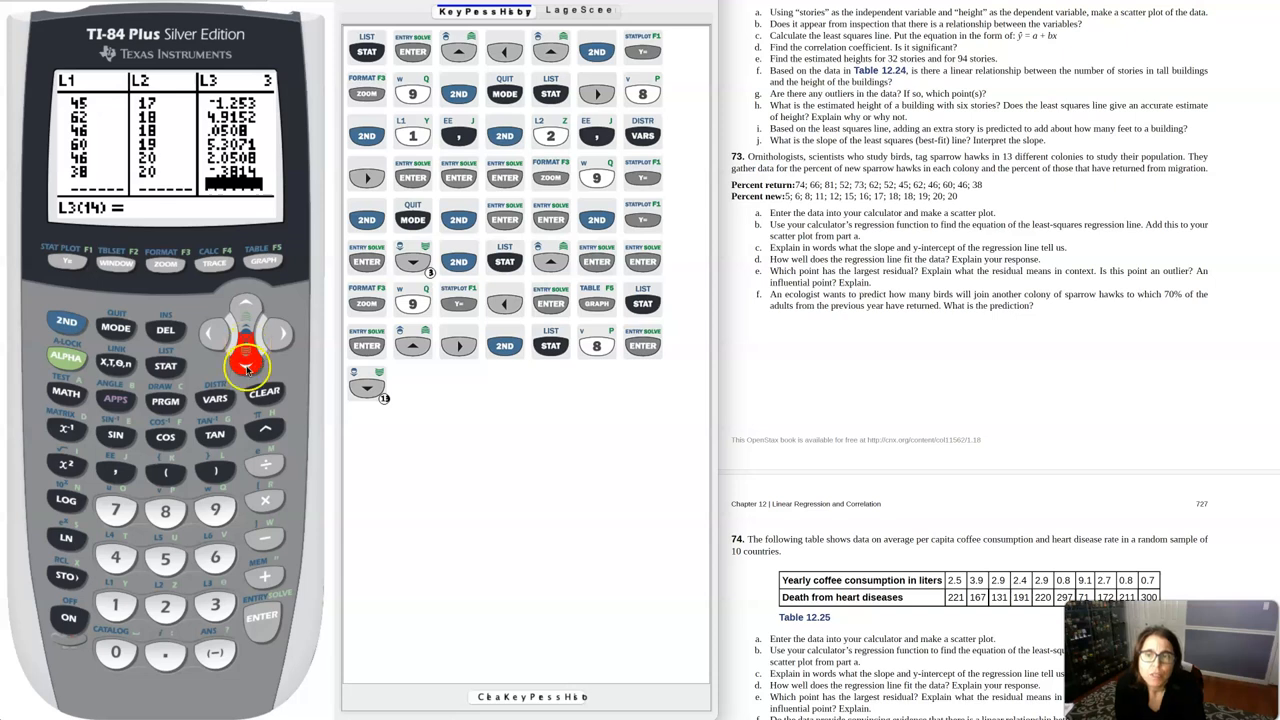
pyautogui.click(246, 306)
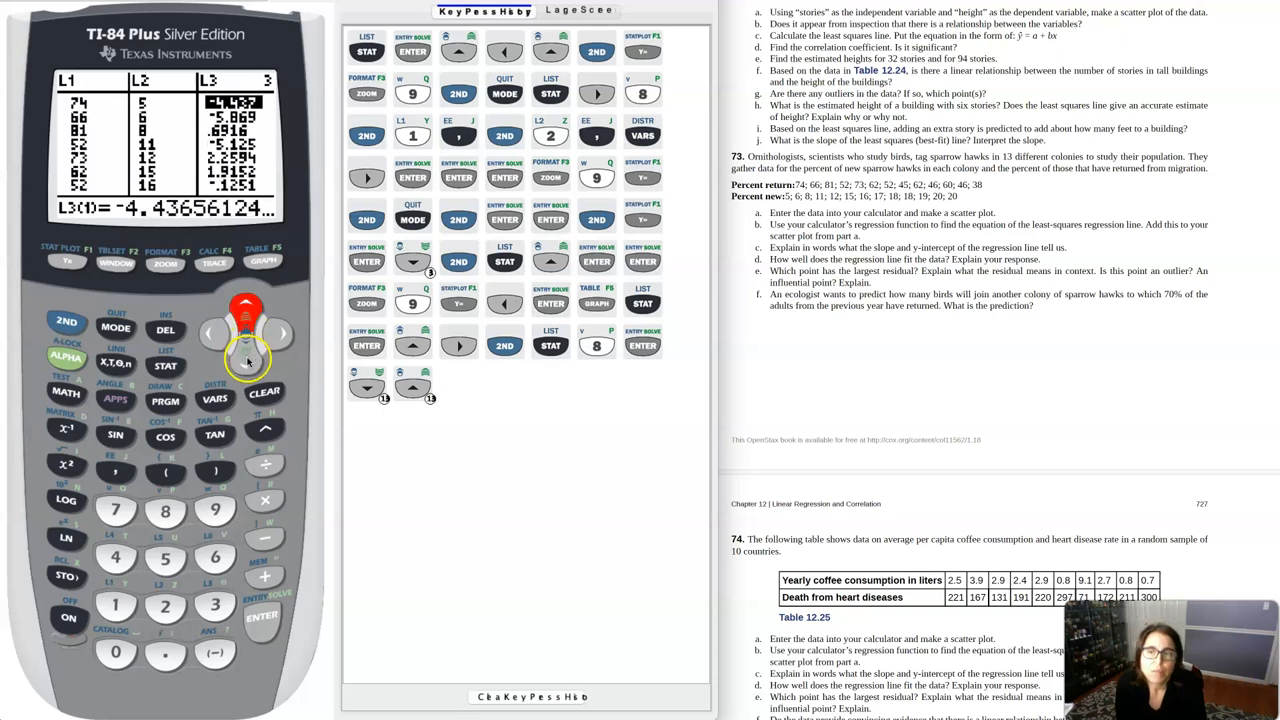
pyautogui.click(244, 360)
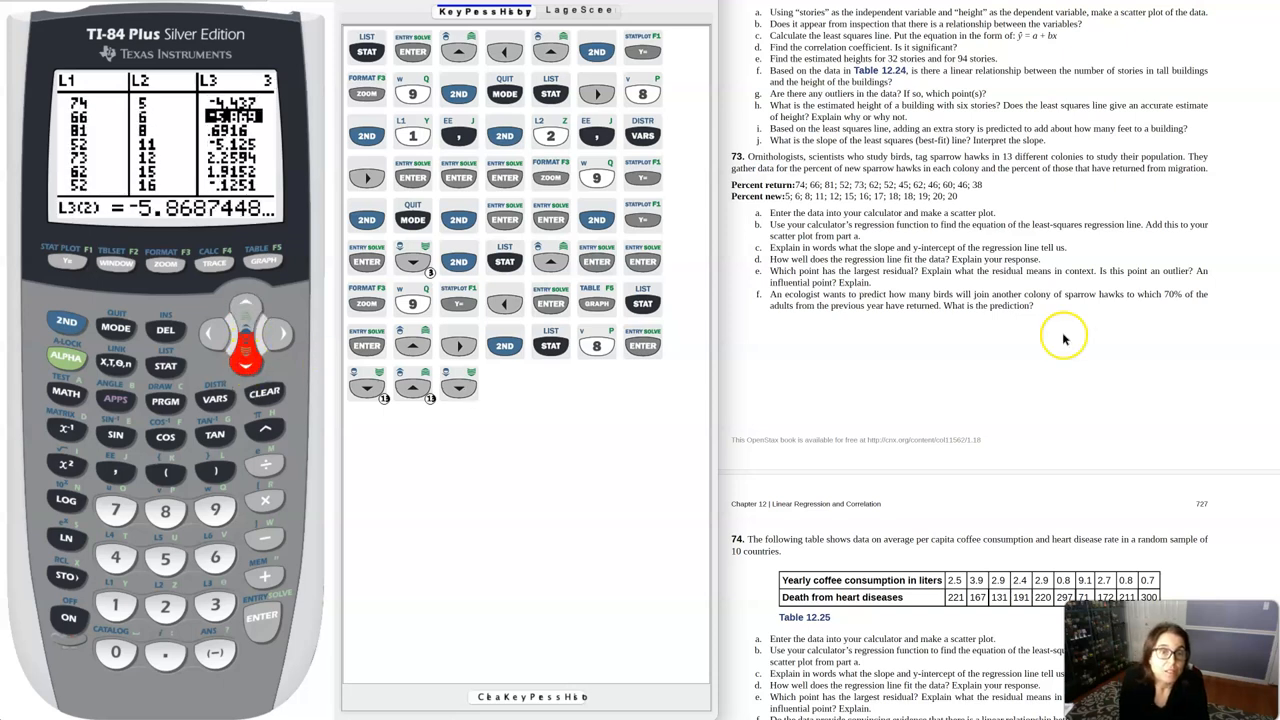
pyautogui.moveTo(112, 138)
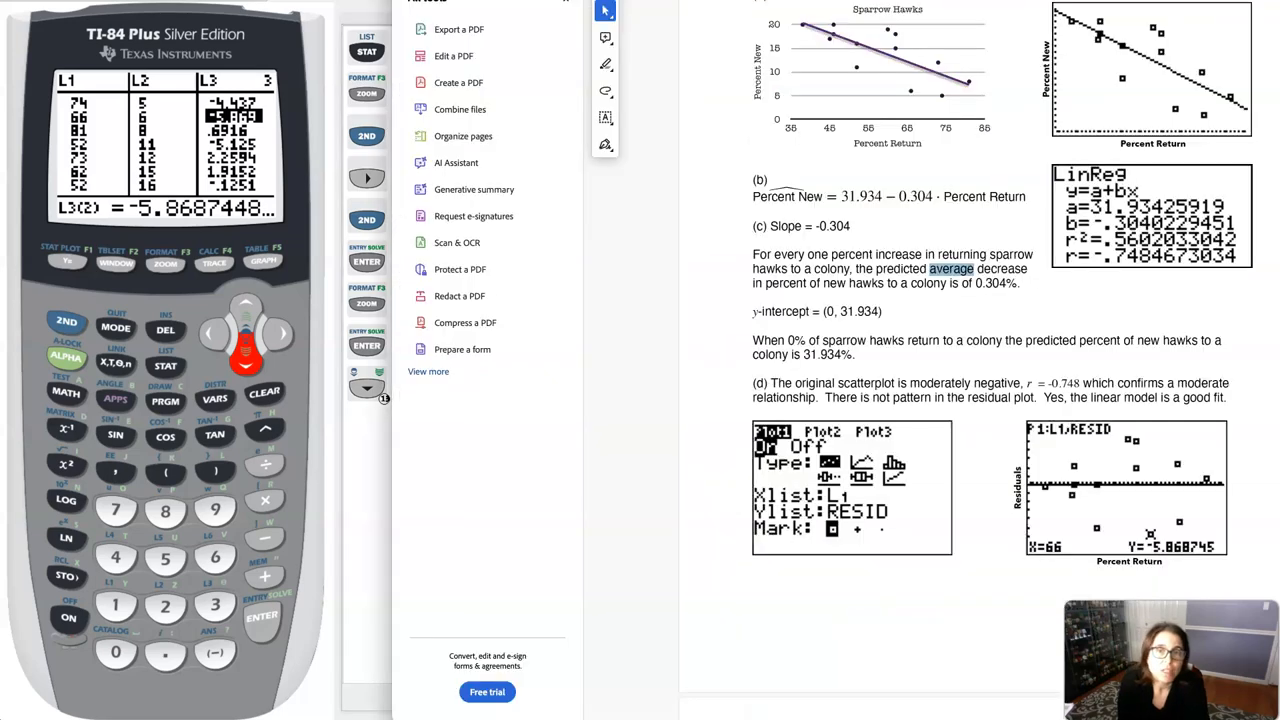
# Step: Scroll to solution part (e) showing the −5.869 residual and s = 3.666891325
pyautogui.scroll(-3)
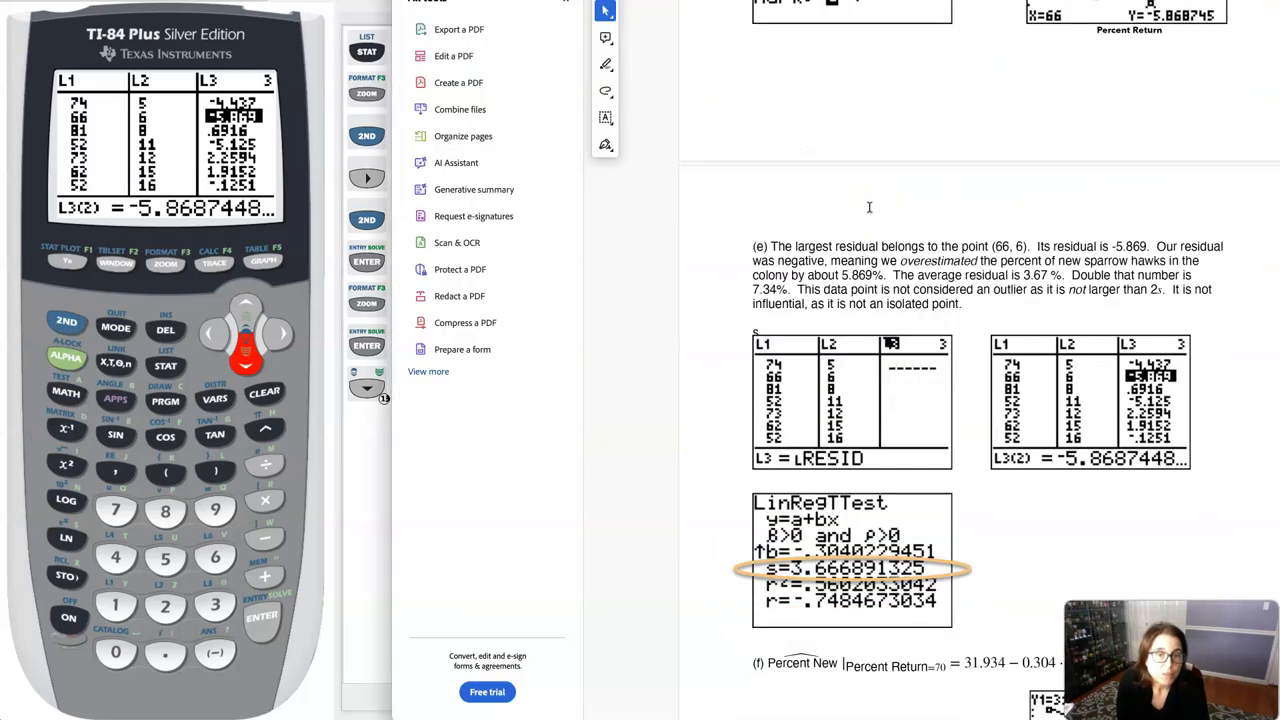
pyautogui.scroll(-3)
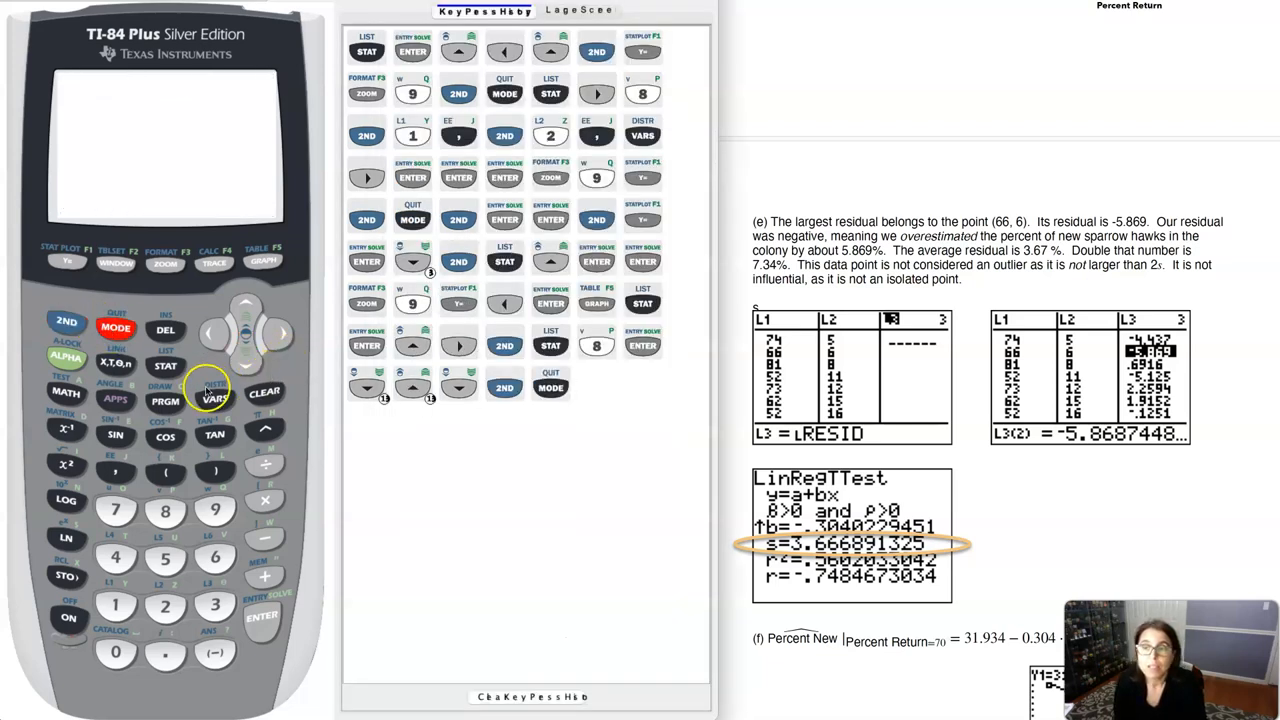
# Step: Run LinRegTTest on L1, L2 with β&ρ<0 and RegEQ Y1, scrolling to s ≈ 3.667
pyautogui.click(164, 366)
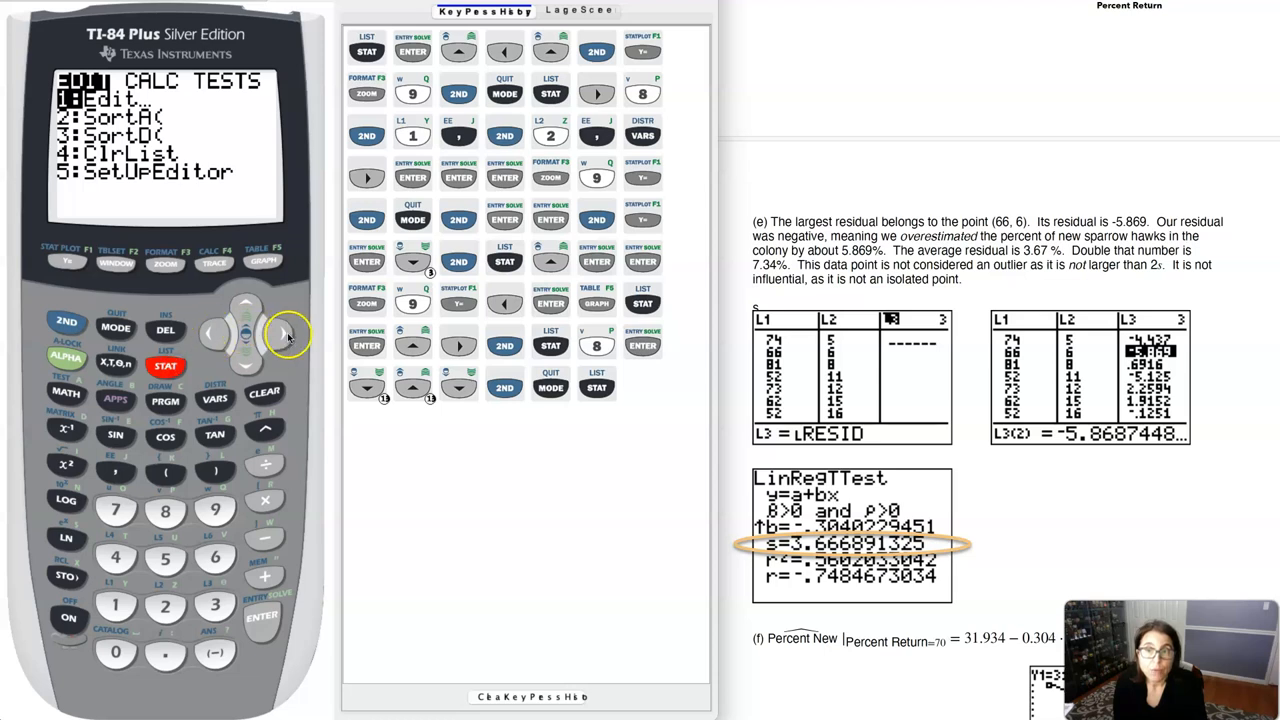
pyautogui.click(284, 332)
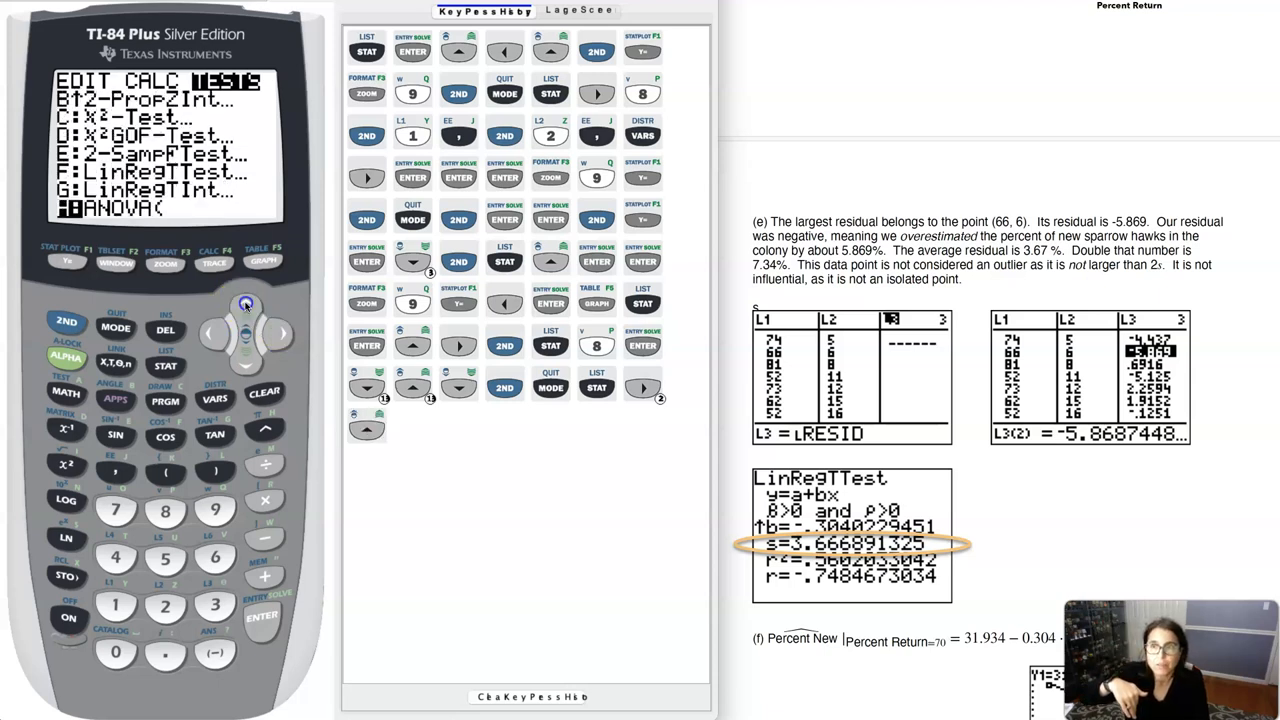
pyautogui.click(258, 624)
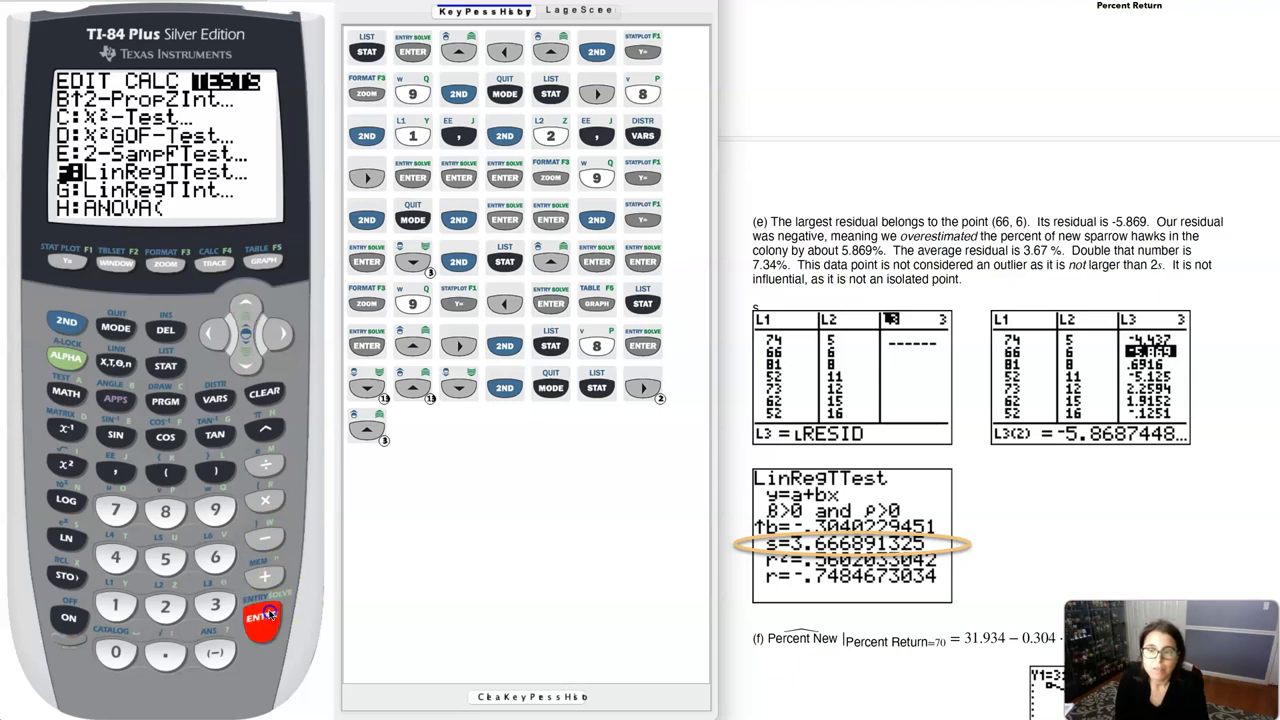
pyautogui.click(258, 628)
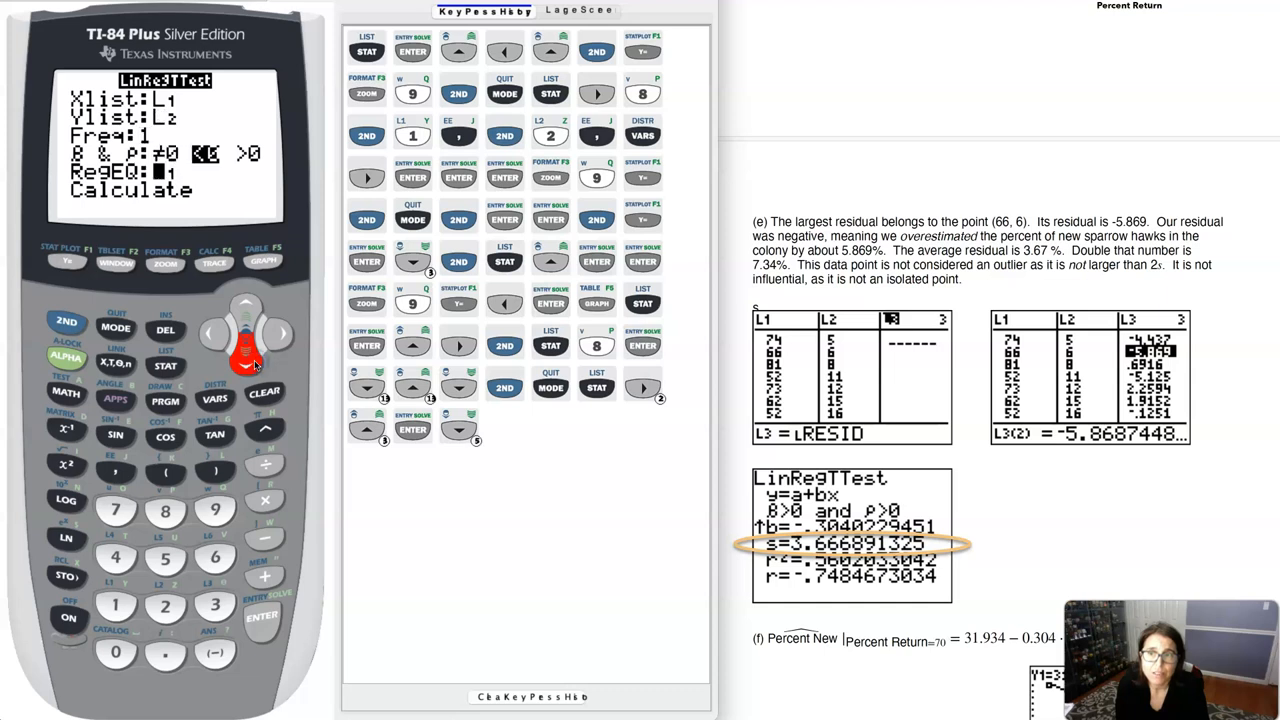
pyautogui.click(260, 620)
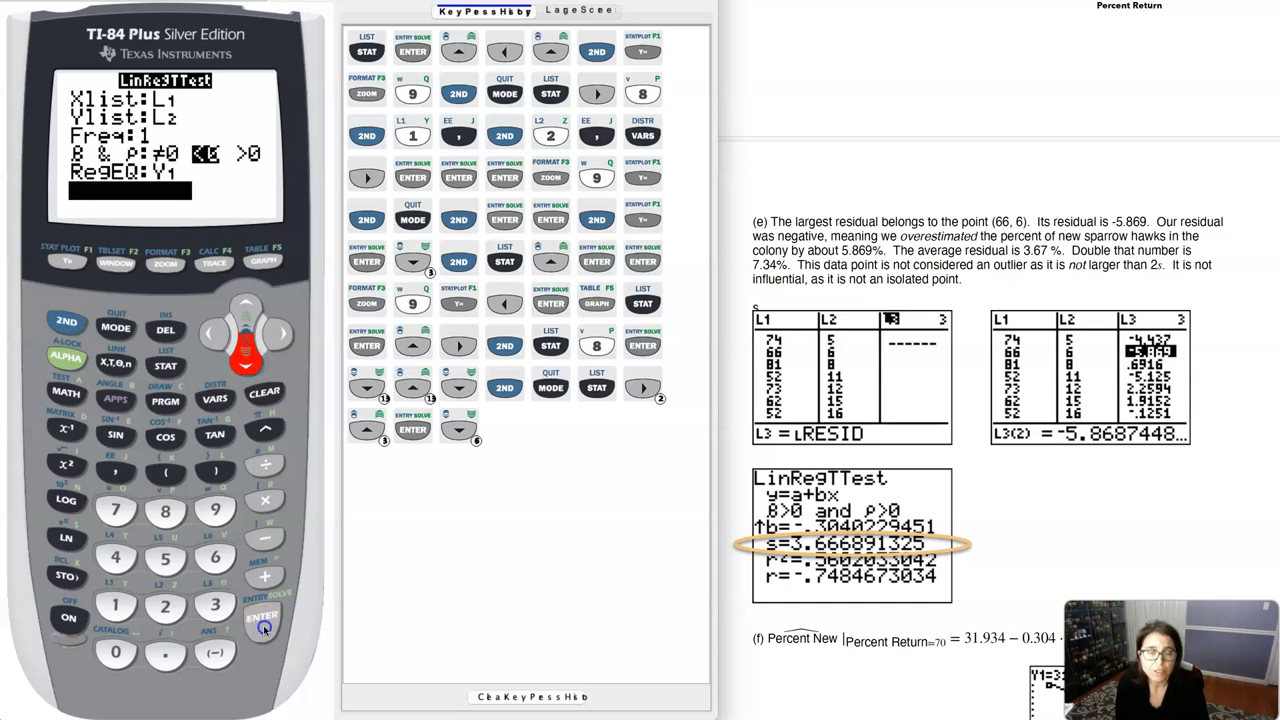
pyautogui.click(262, 618)
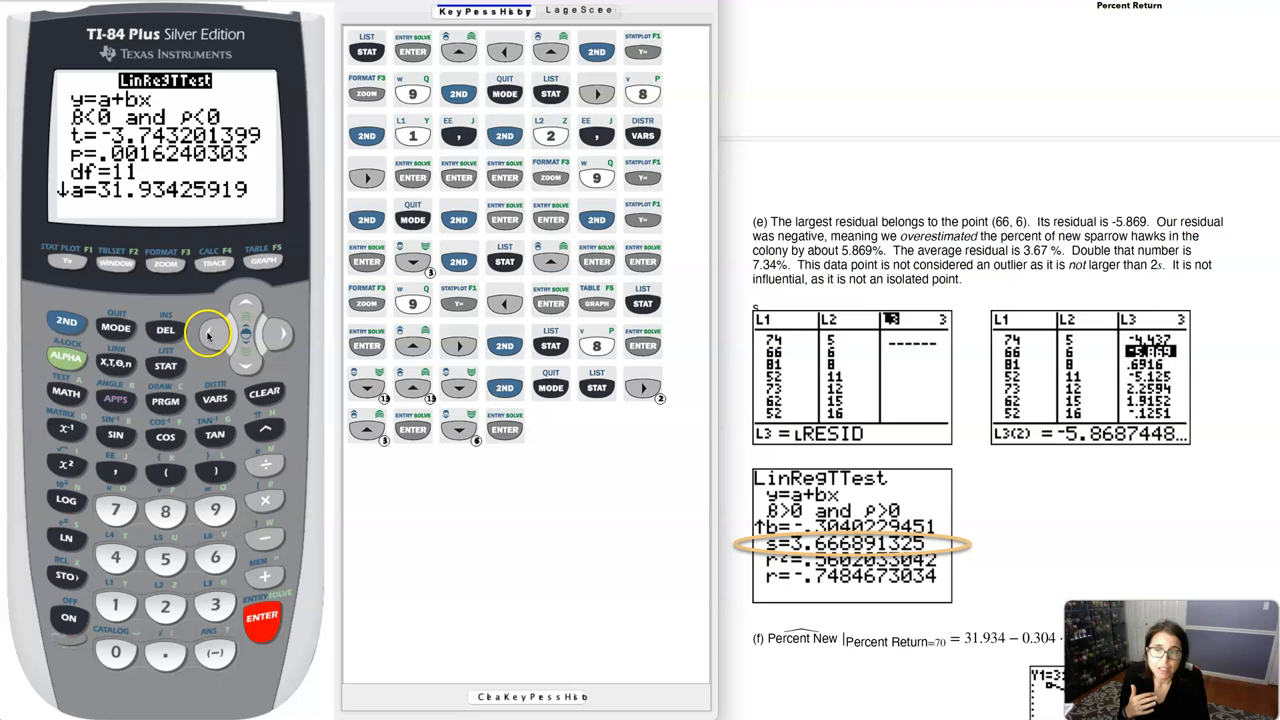
pyautogui.click(244, 360)
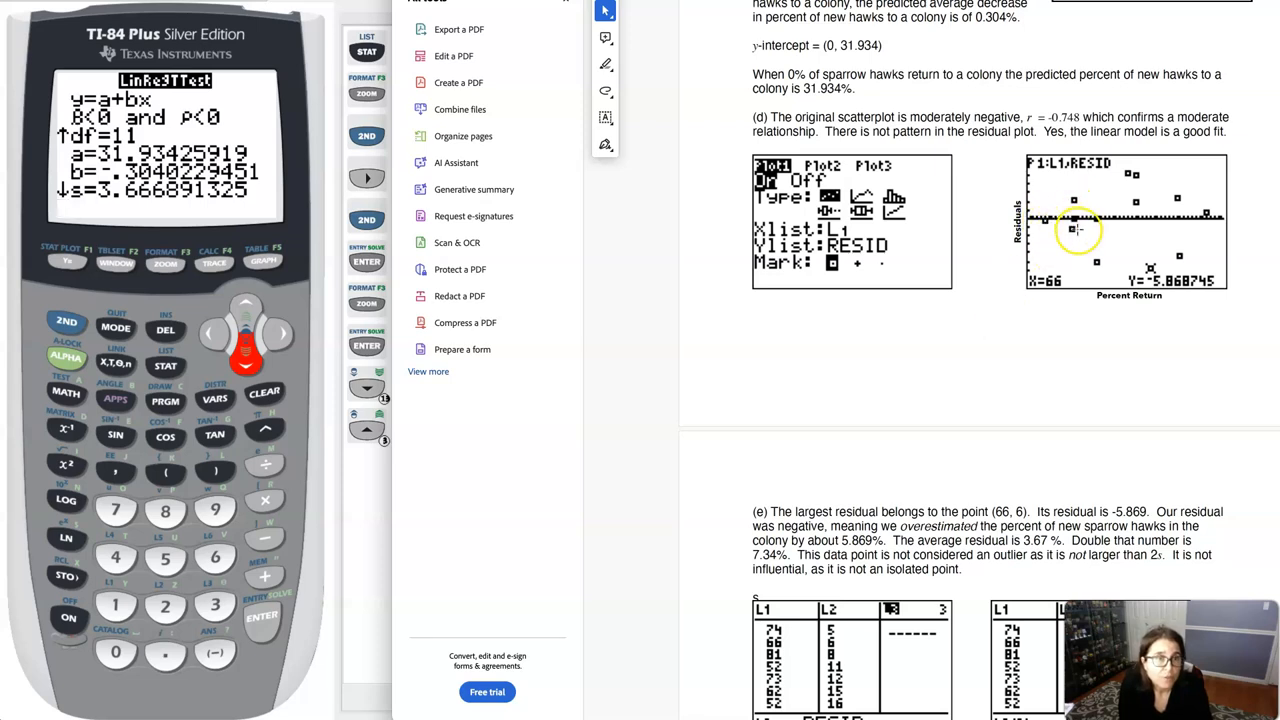
pyautogui.moveTo(1184, 224)
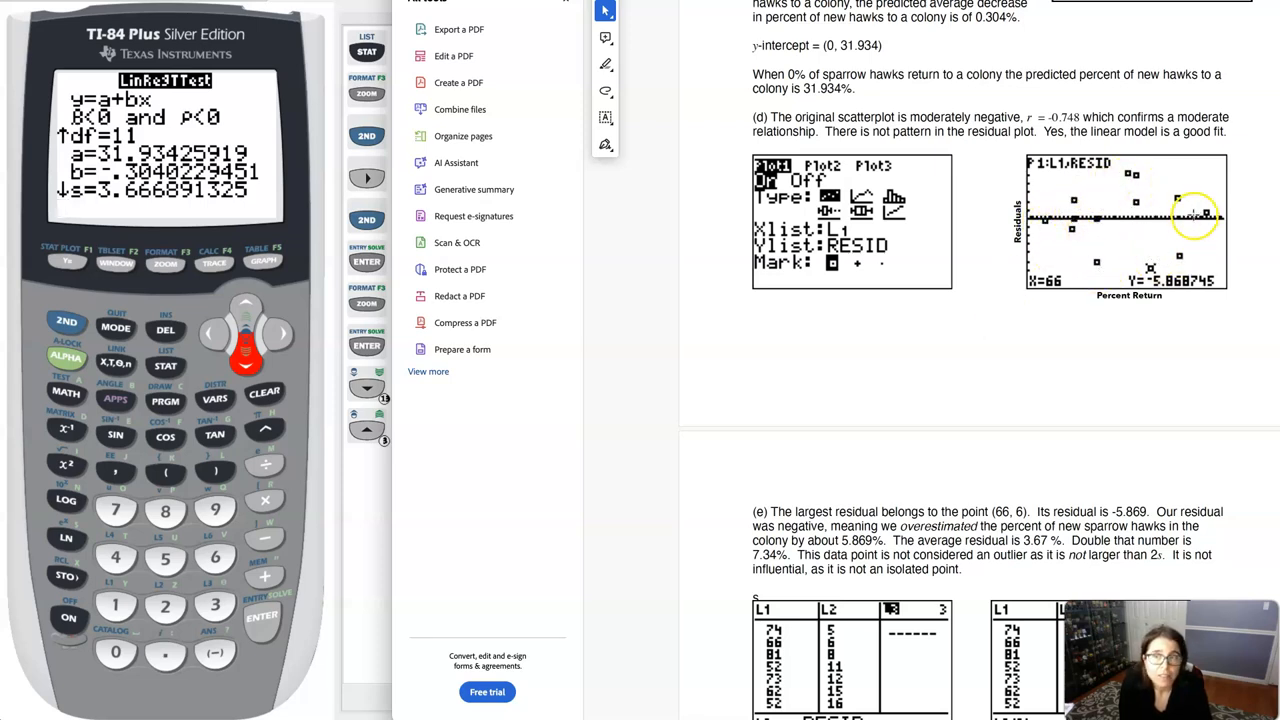
pyautogui.moveTo(1130, 228)
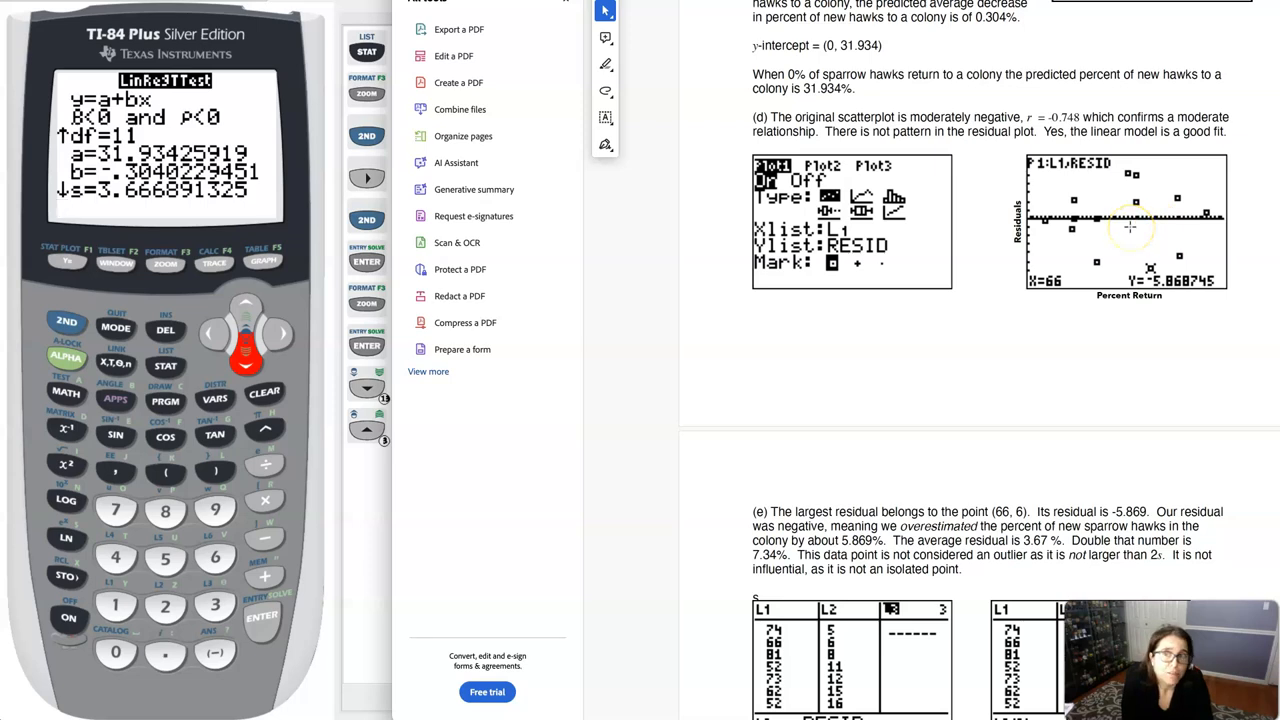
pyautogui.moveTo(1158, 246)
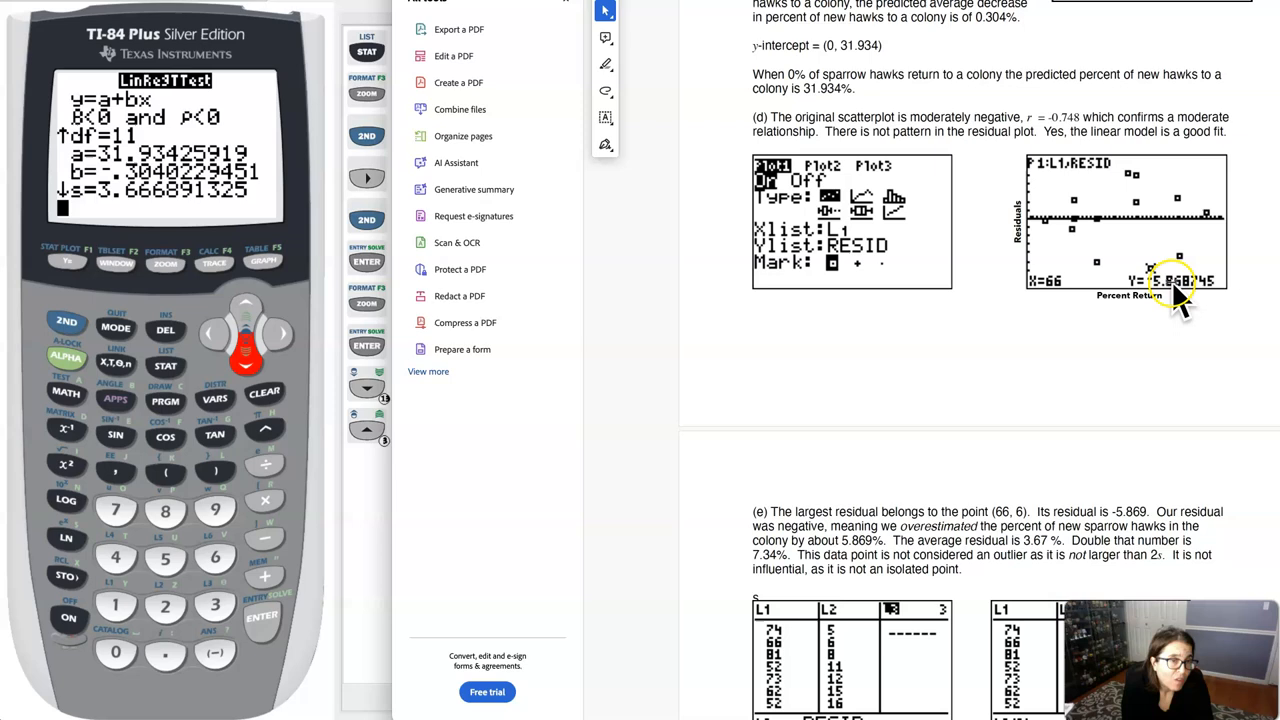
pyautogui.moveTo(1172, 278)
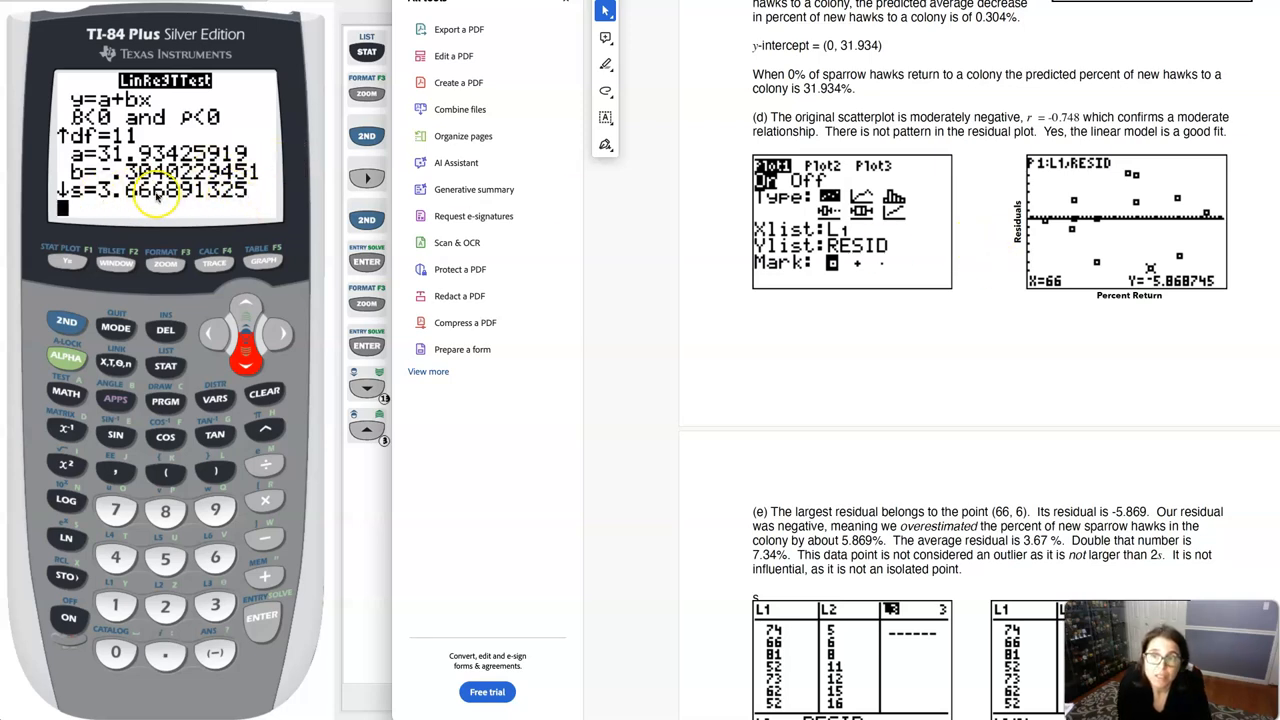
# Step: Scroll the PDF solutions between part (d)'s residual plot and part (e)'s LinRegTTest output
pyautogui.scroll(-3)
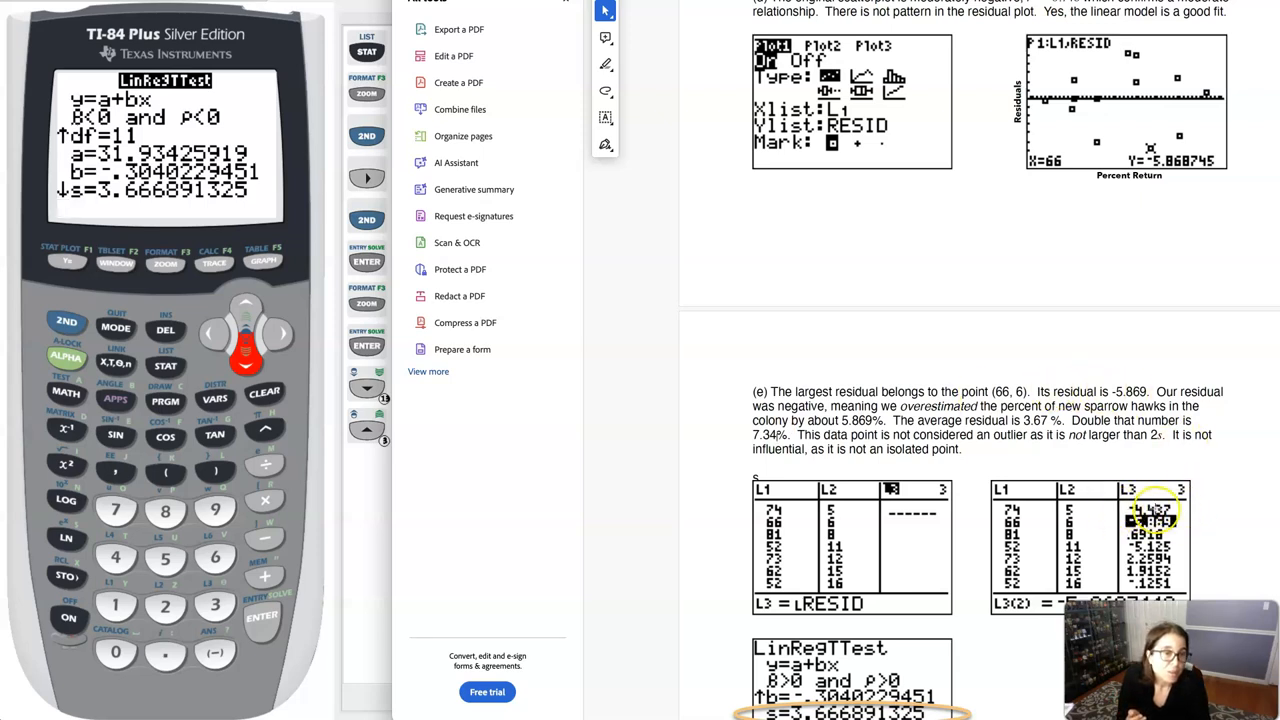
pyautogui.moveTo(662, 472)
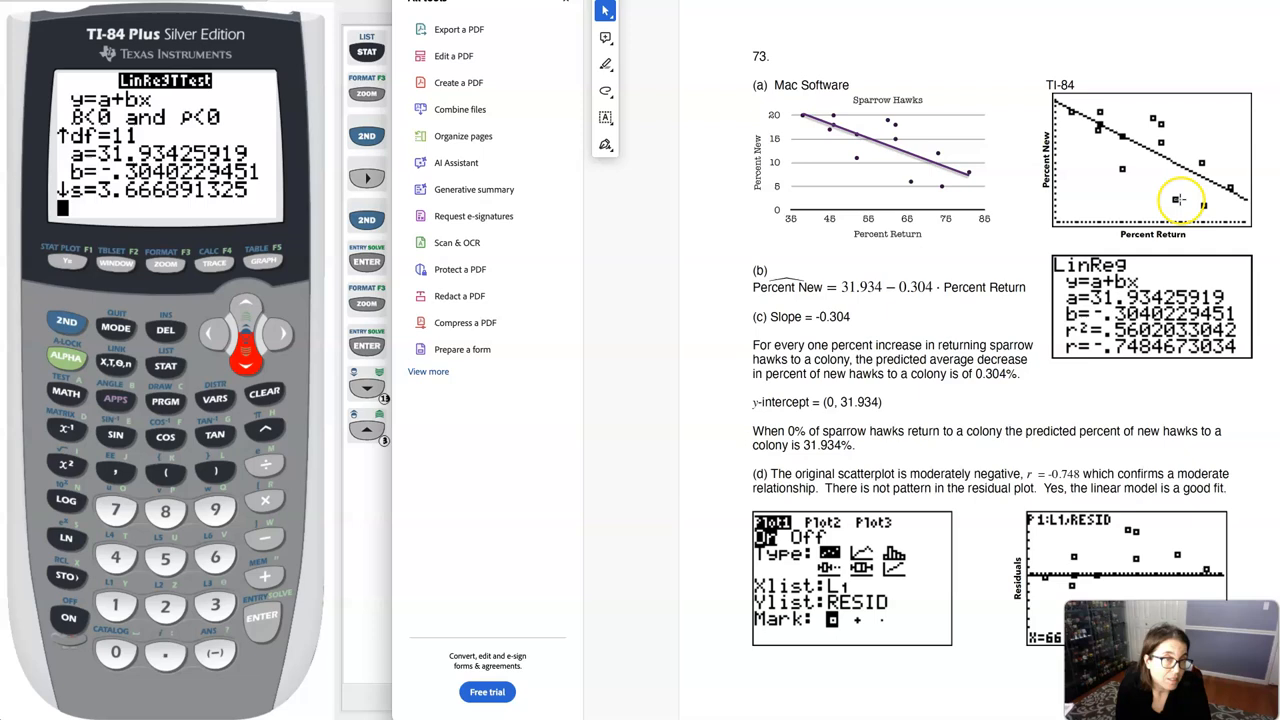
pyautogui.moveTo(902, 198)
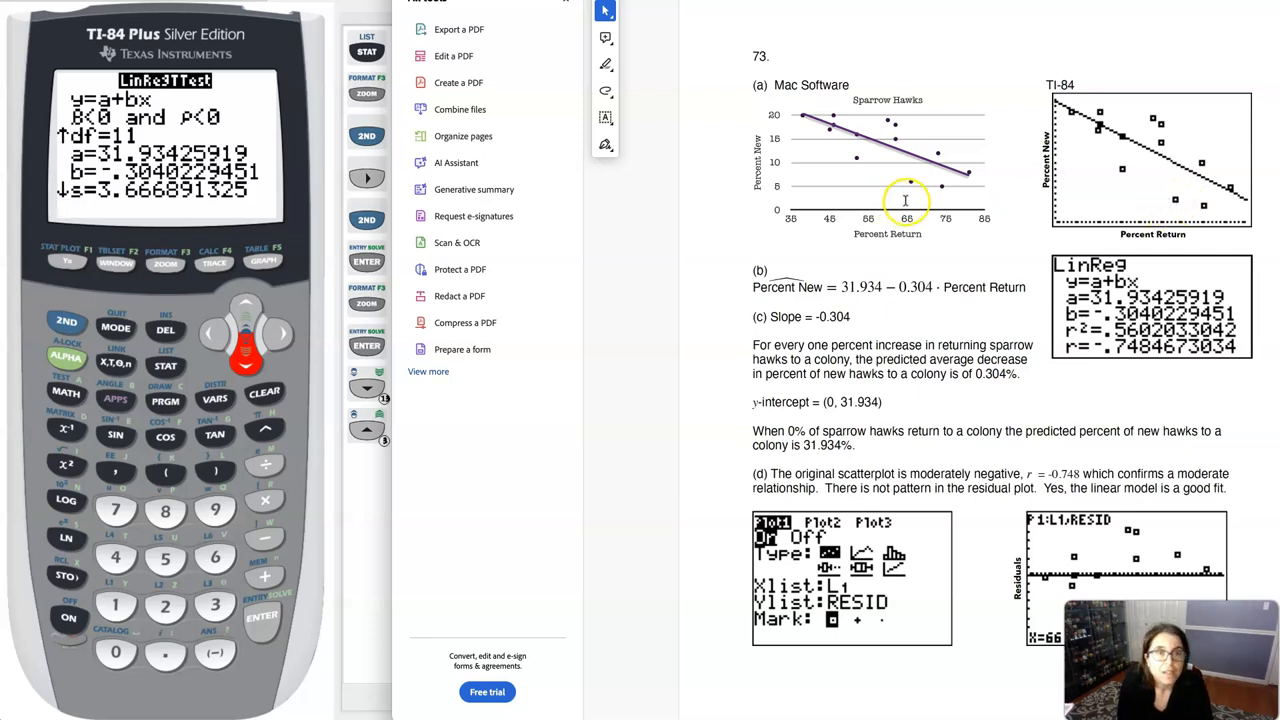
pyautogui.moveTo(920, 198)
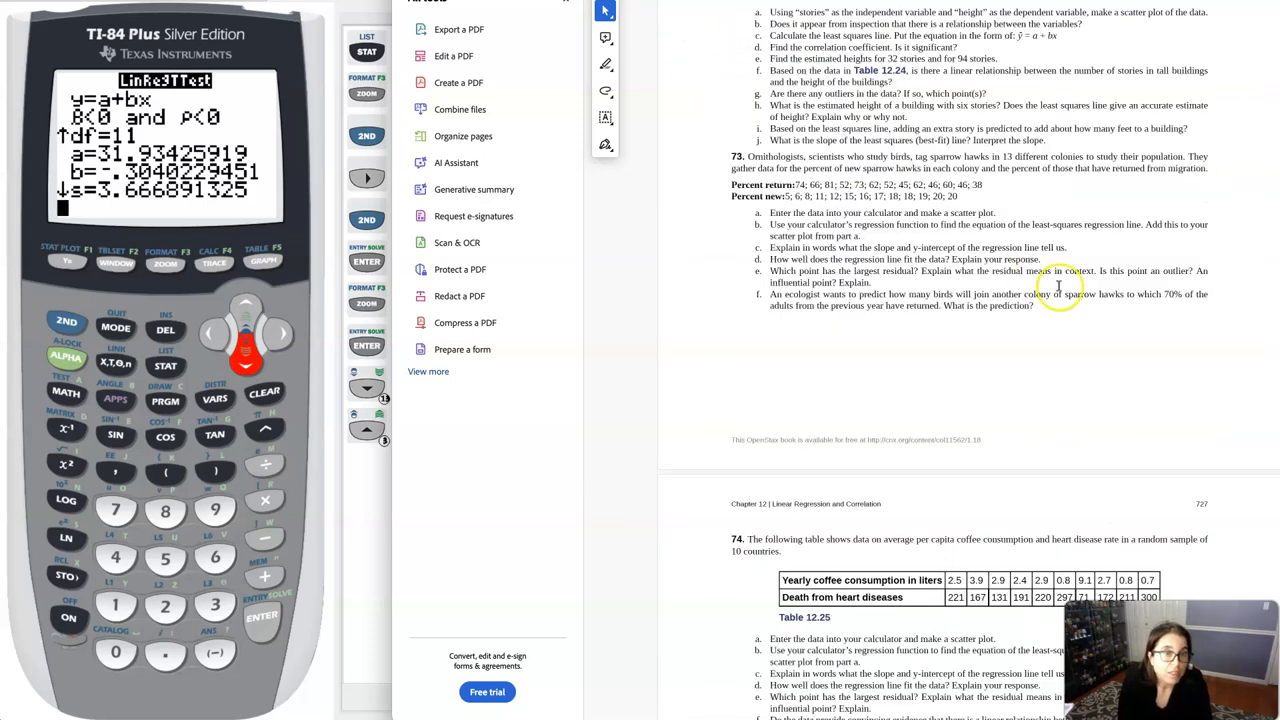
pyautogui.moveTo(1180, 276)
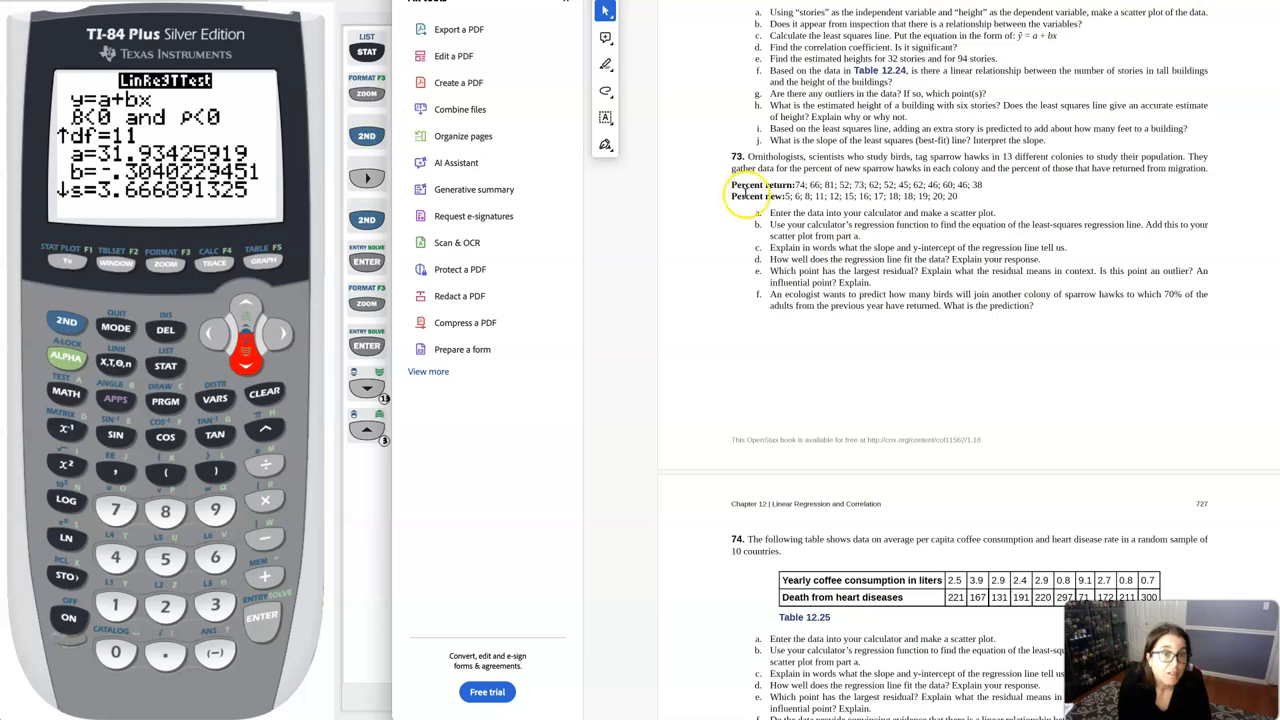
# Step: Scroll down to part (f)'s prediction of 10.653% new hawks at a 70% return
pyautogui.scroll(-3)
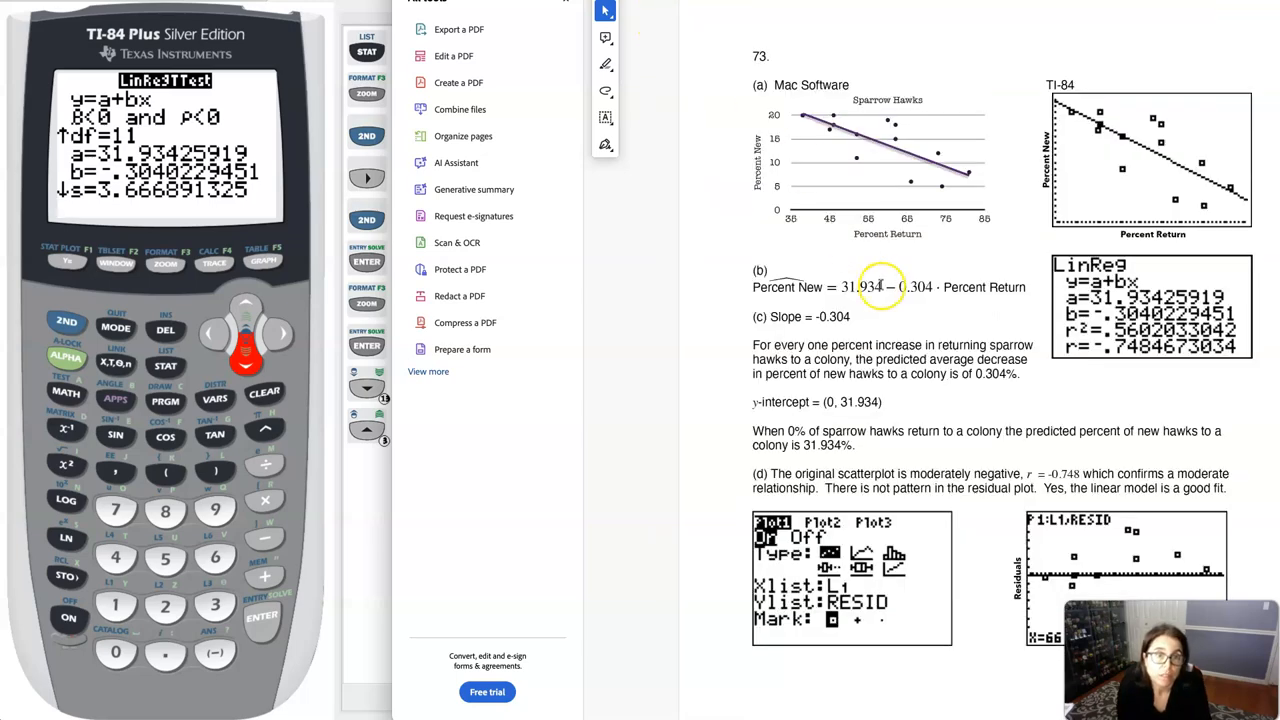
pyautogui.scroll(-3)
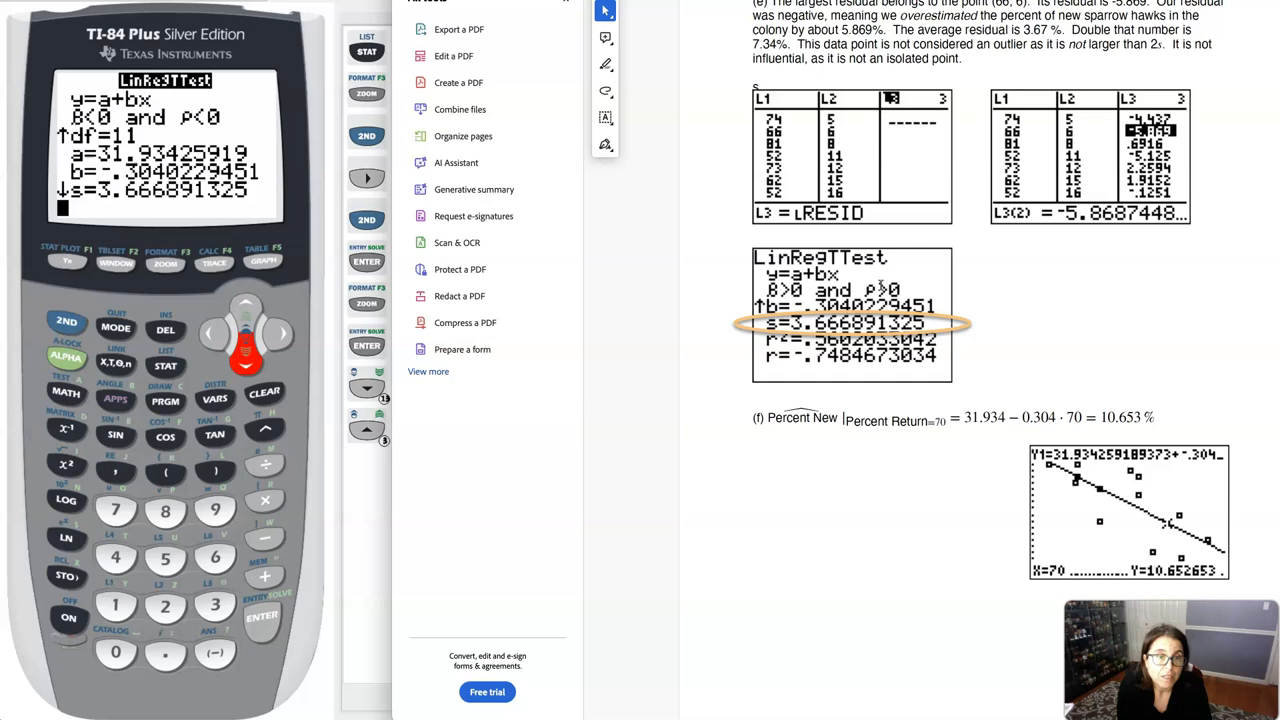
pyautogui.scroll(-3)
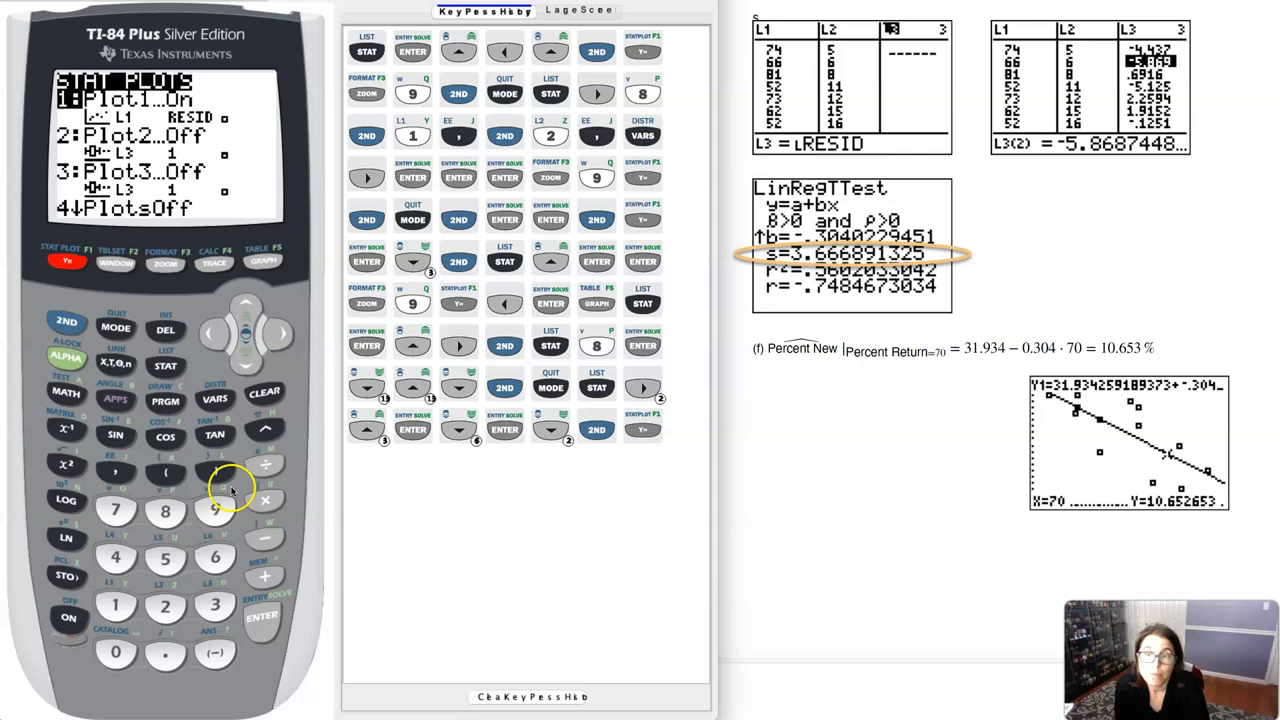
# Step: Set Plot1 with Ylist L2, confirm Y1's regression line, and fit the window with ZoomStat
pyautogui.click(256, 620)
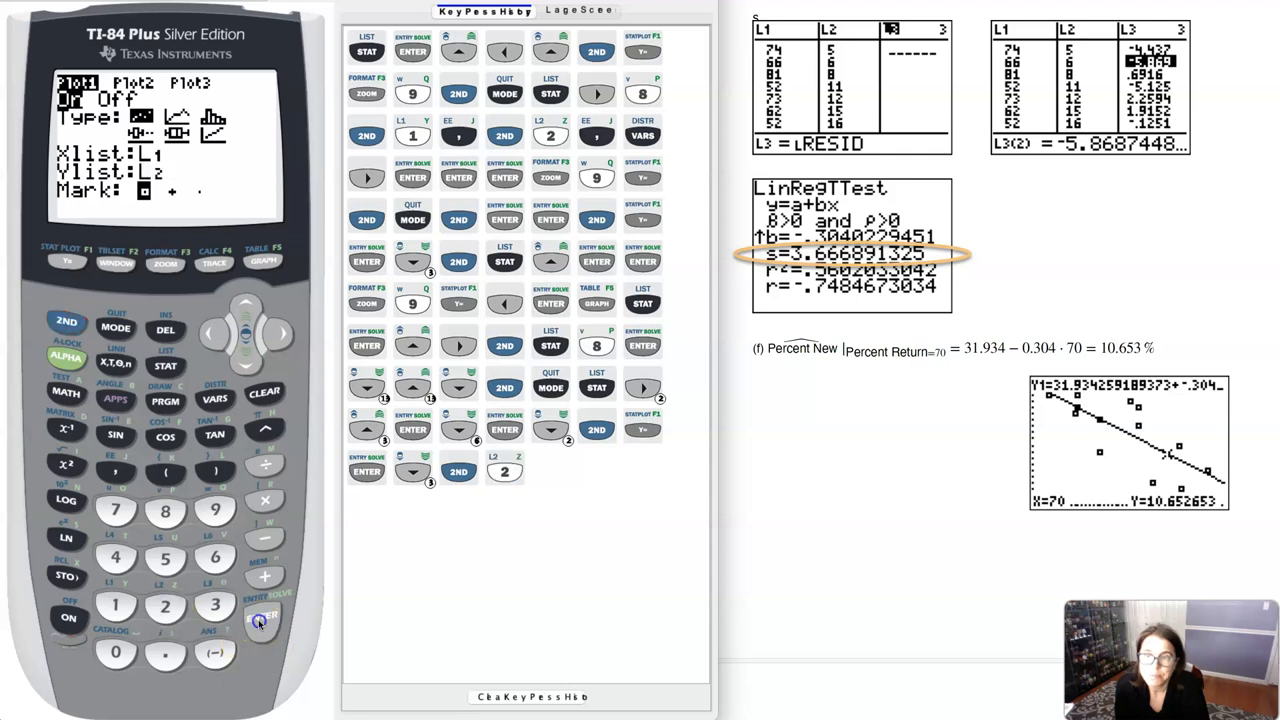
pyautogui.click(64, 260)
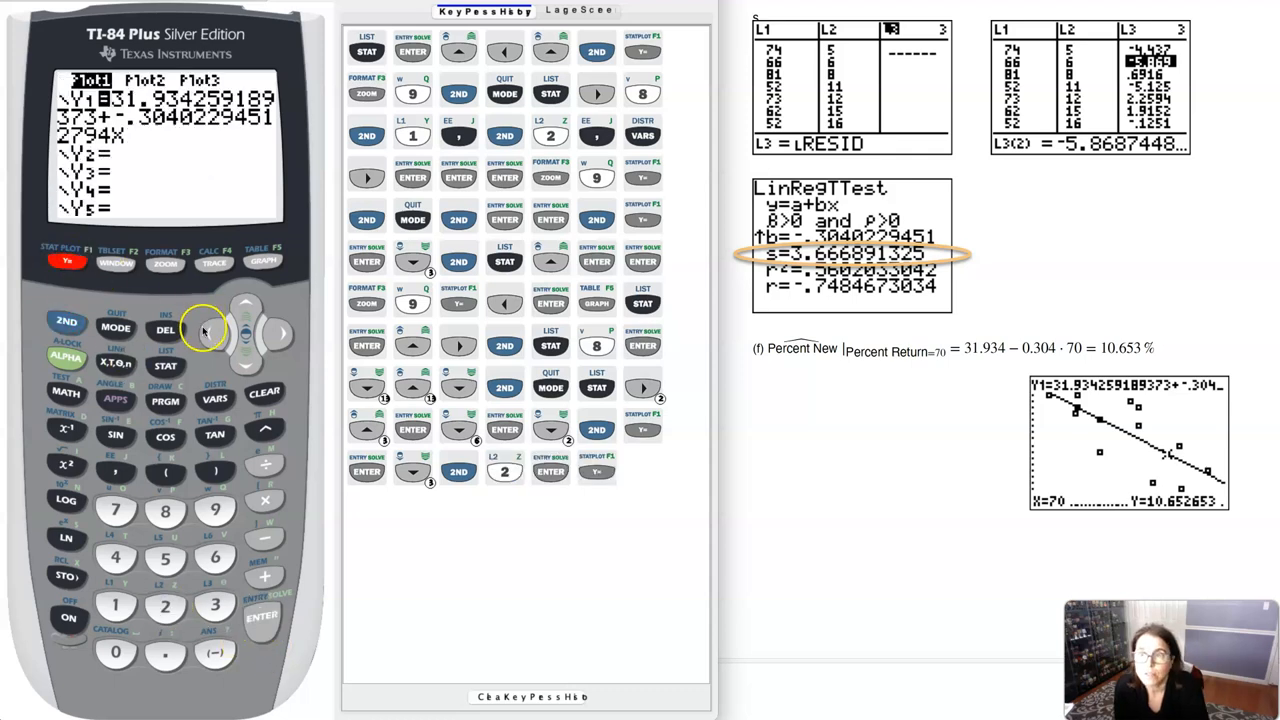
pyautogui.click(162, 264)
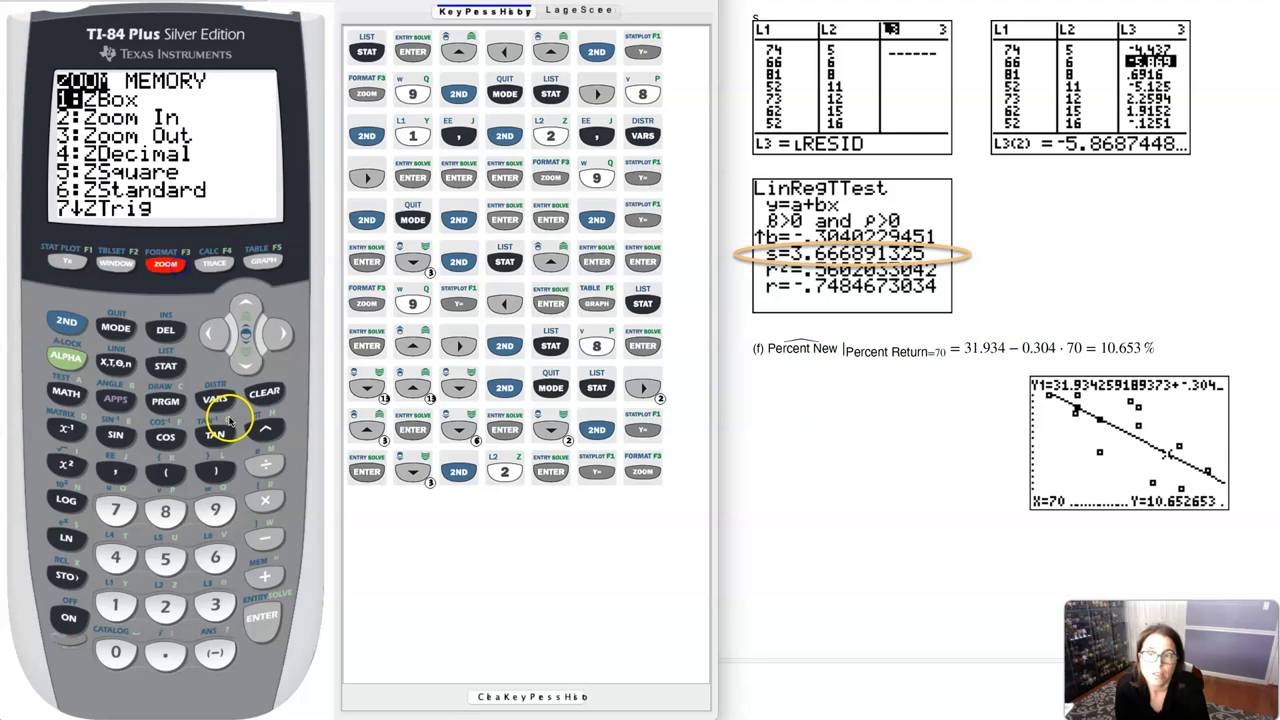
pyautogui.click(212, 512)
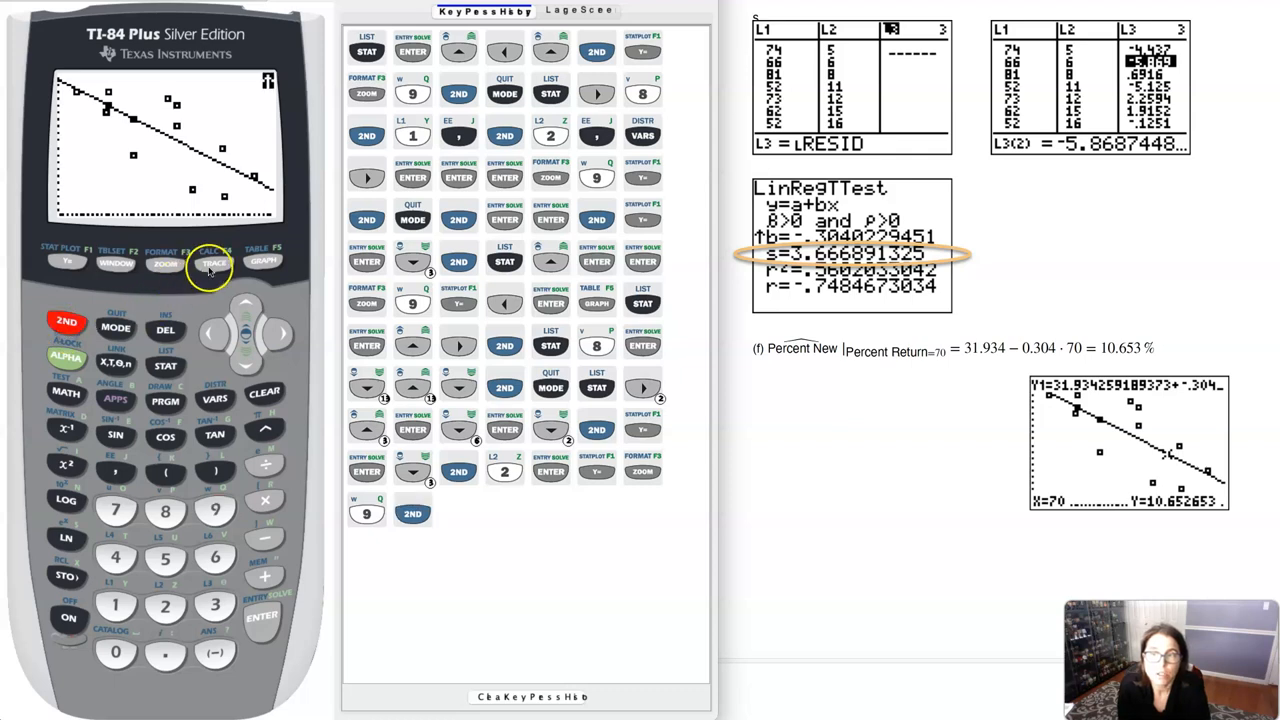
# Step: Trace the regression line to x=70, giving y≈10.652653
pyautogui.click(214, 262)
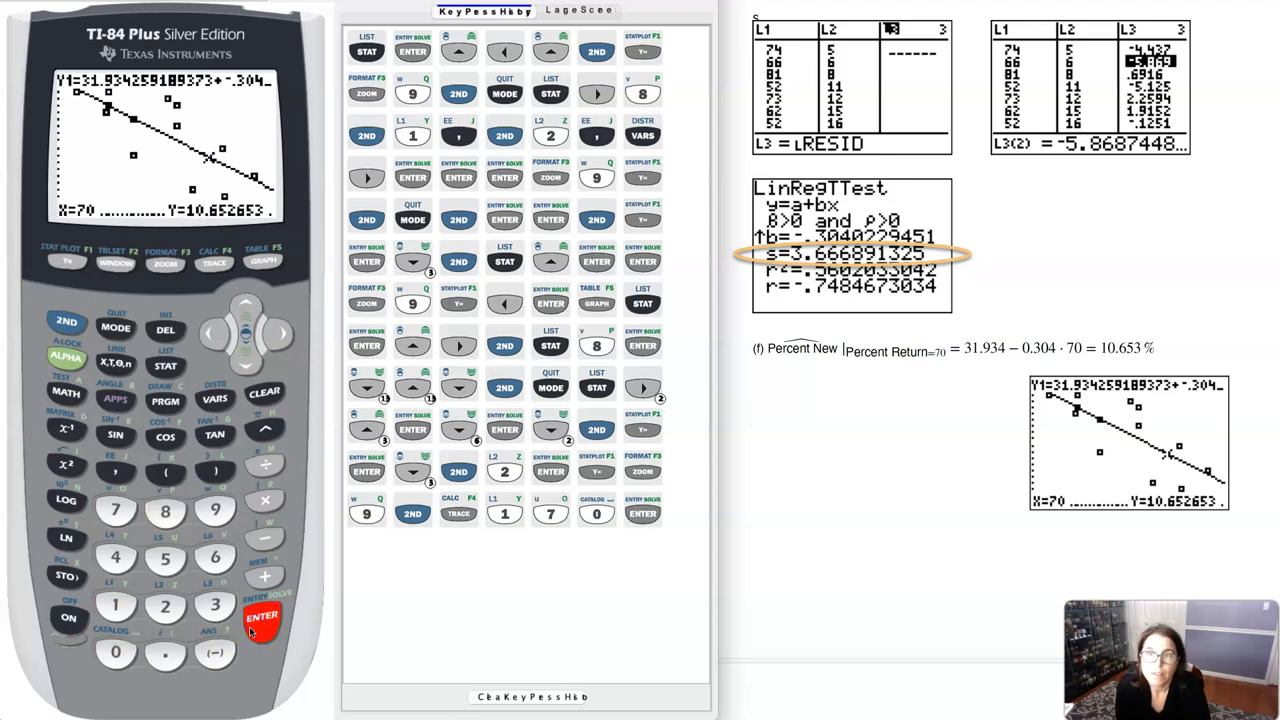
pyautogui.click(258, 636)
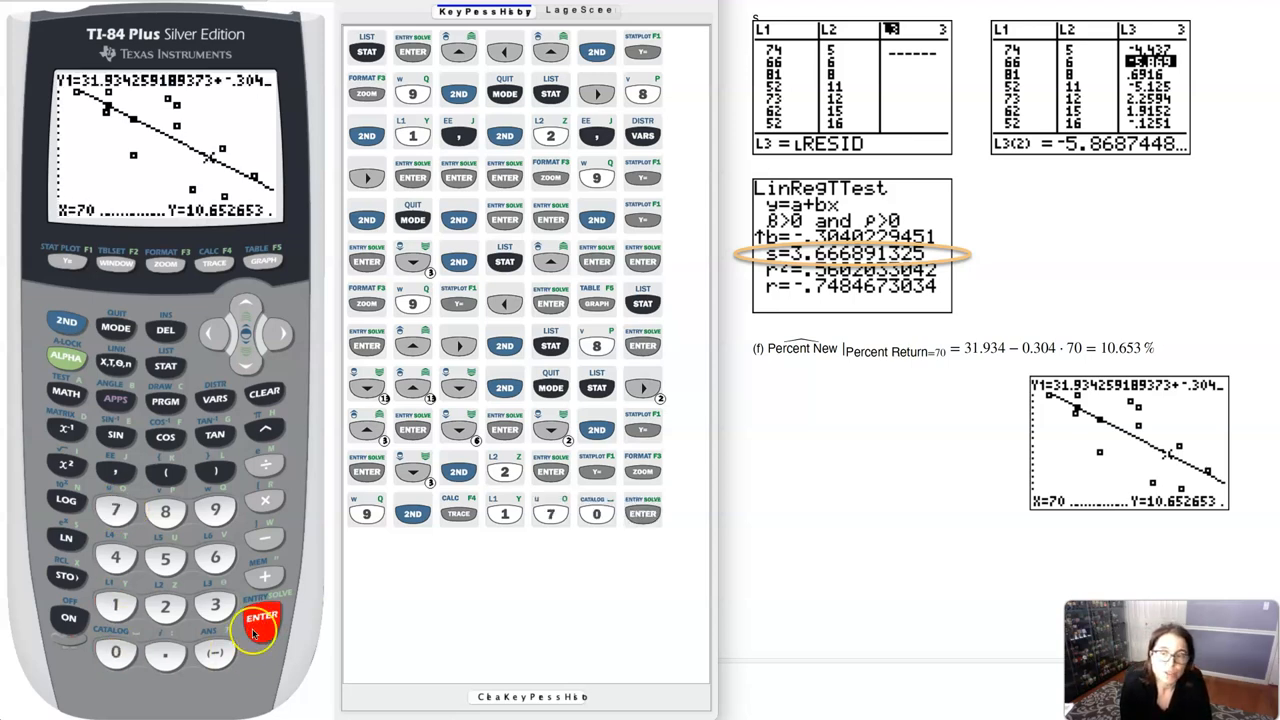